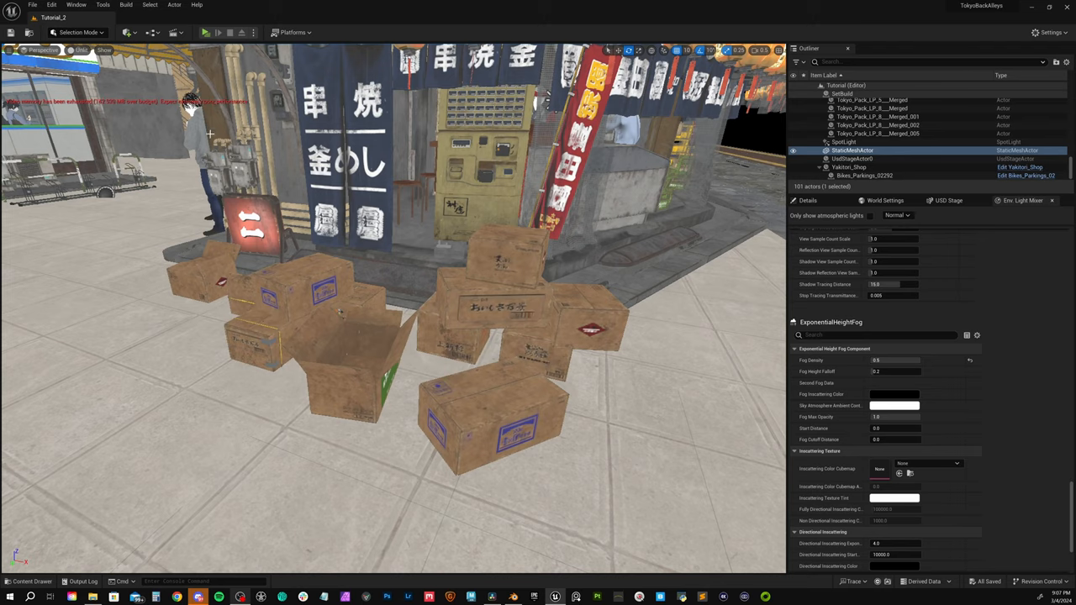
Choose Universal Scene Description (*.usd) as the export's Save as type
{"action": "left_click", "coordinate": [32, 5]}
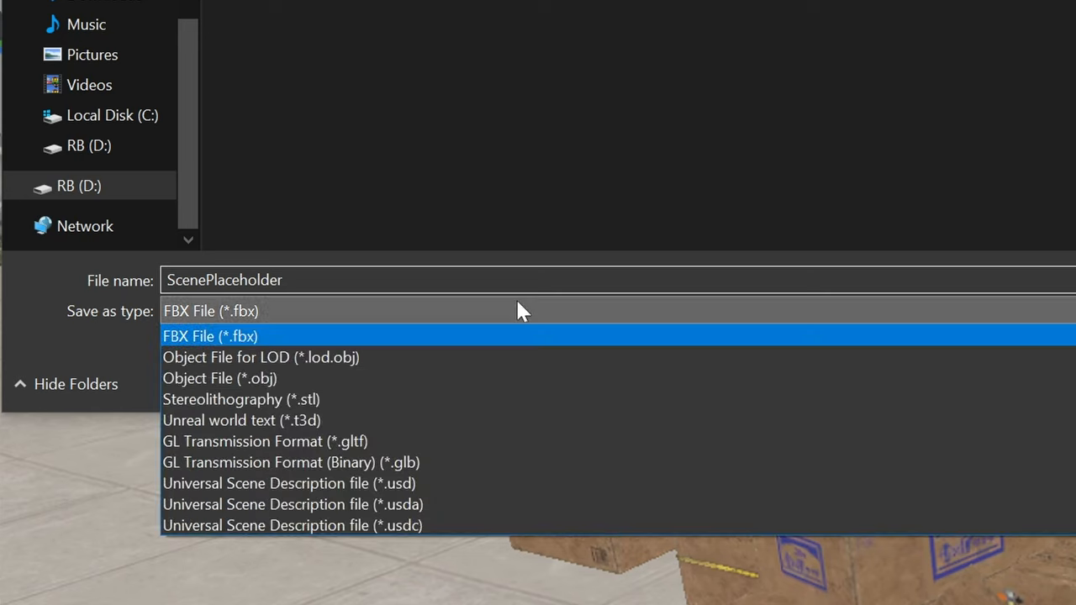
{"action": "mouse_move", "coordinate": [450, 483]}
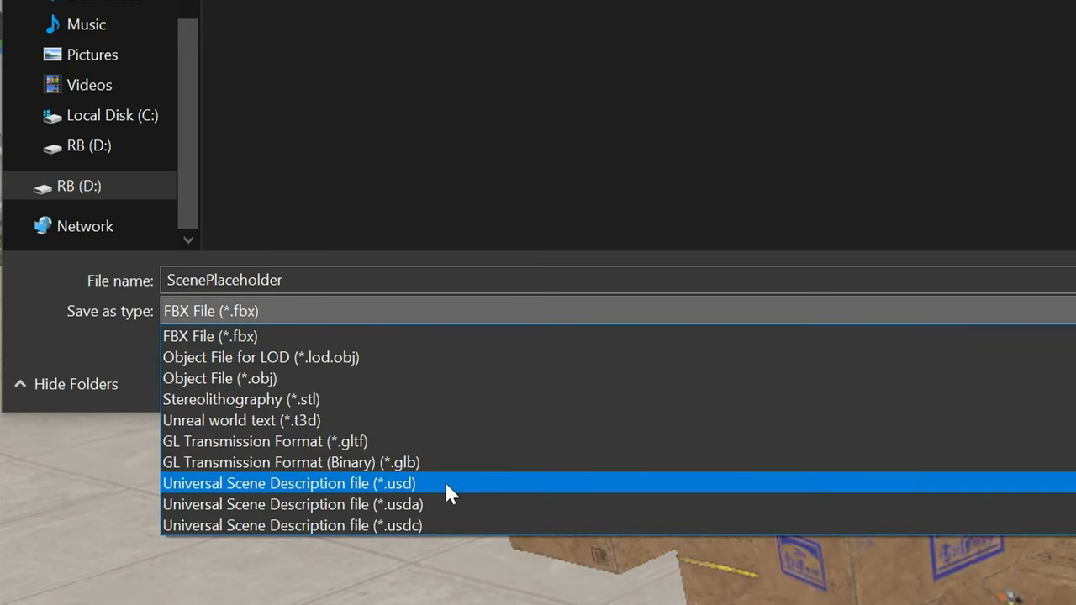
{"action": "mouse_move", "coordinate": [468, 490]}
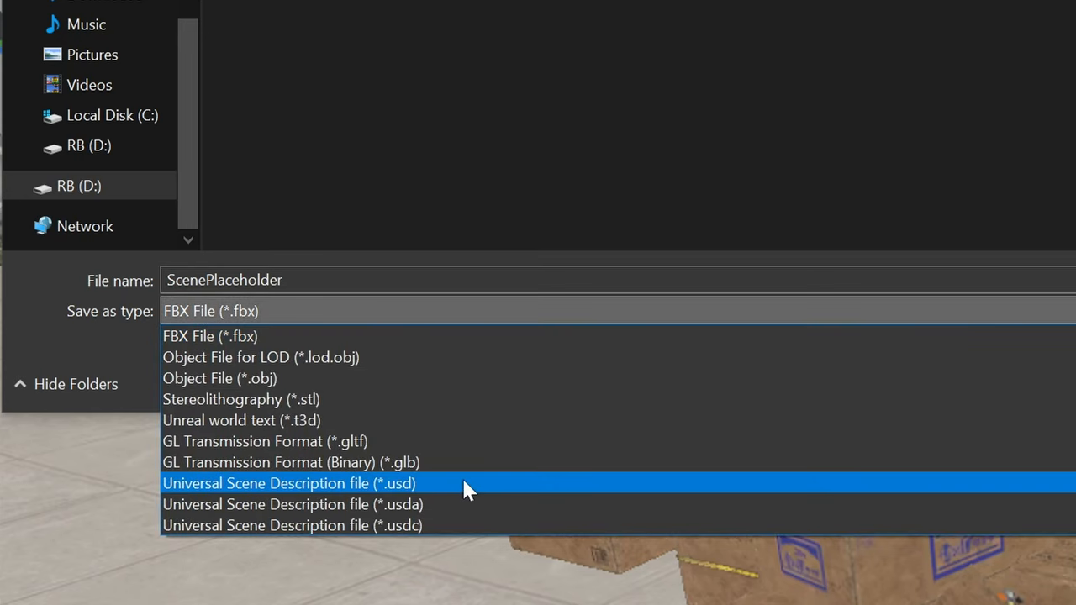
{"action": "left_click", "coordinate": [290, 482]}
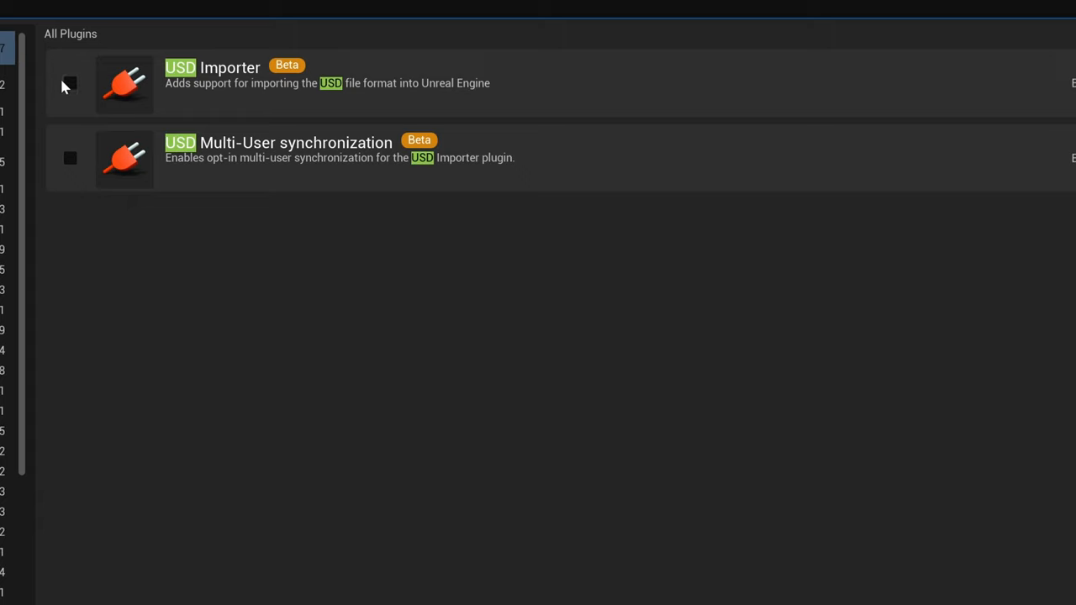
Tick the checkbox enabling the USD Importer plugin
{"action": "left_click", "coordinate": [70, 84]}
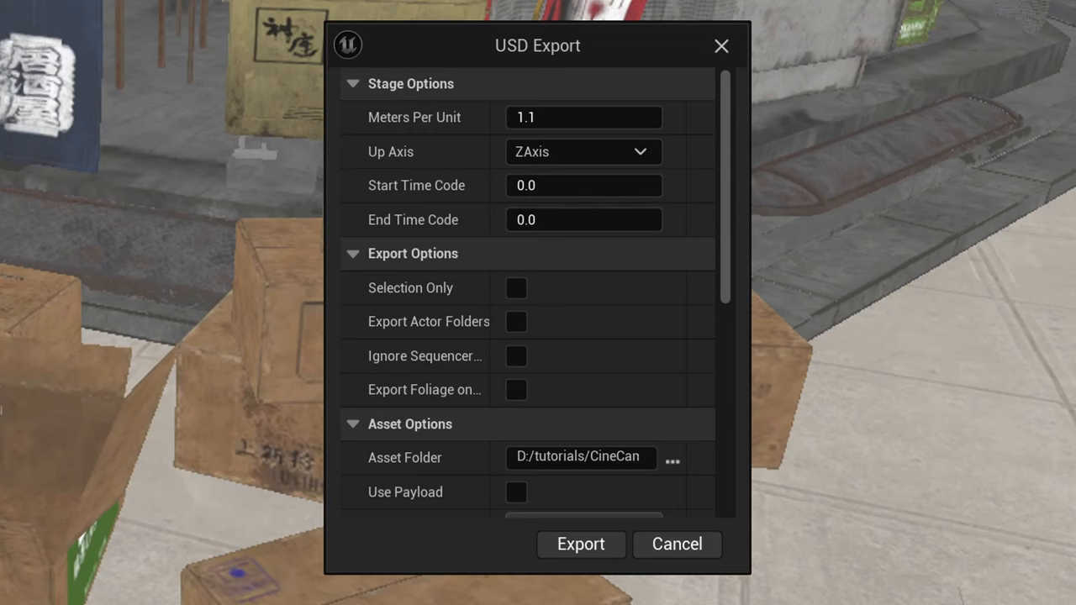
{"action": "mouse_move", "coordinate": [477, 74]}
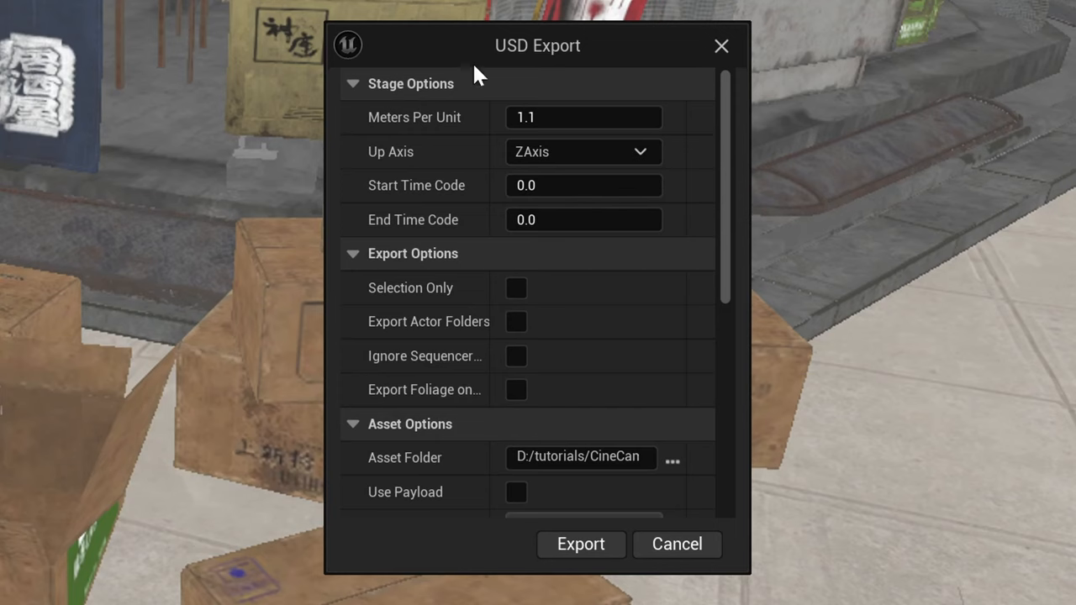
{"action": "mouse_move", "coordinate": [584, 219]}
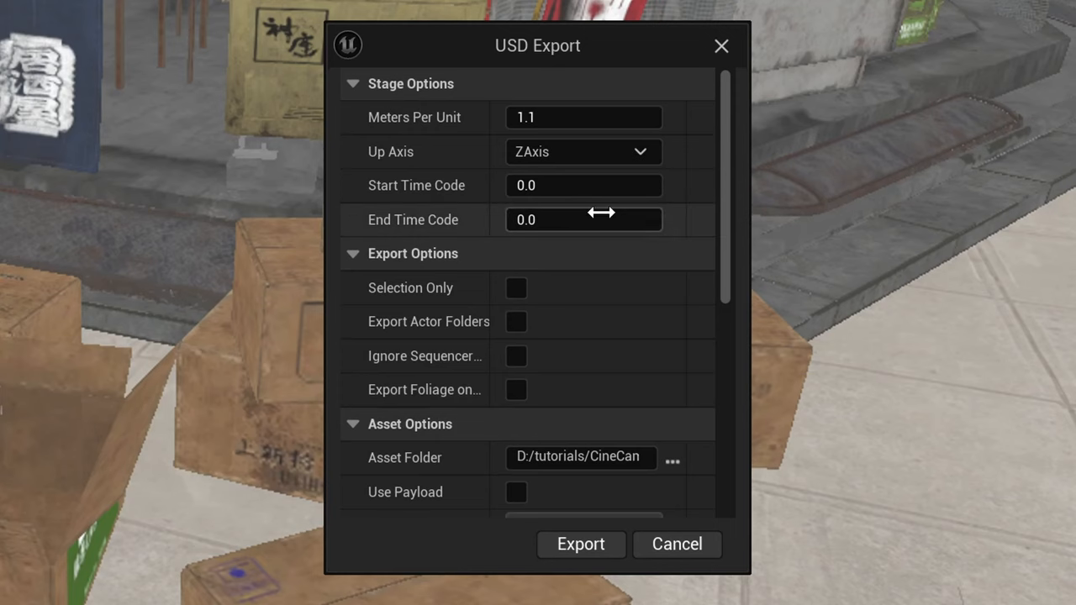
Enable Bake Materials, set Meters Per Unit to 1.0, and run the USD export
{"action": "scroll", "scroll_direction": "down", "scroll_amount": 3}
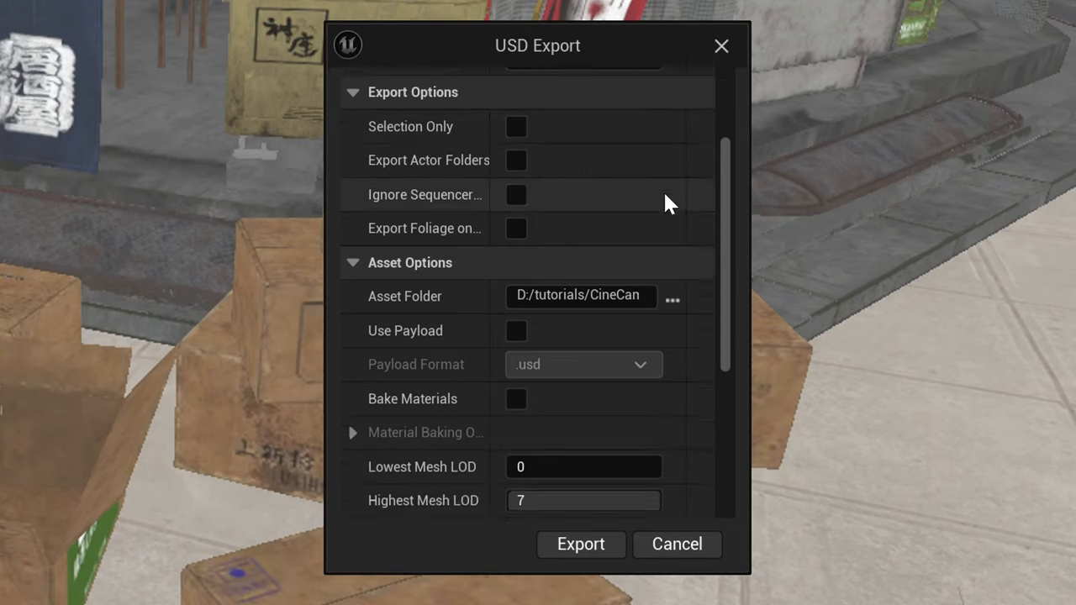
{"action": "scroll", "scroll_direction": "down", "scroll_amount": 3}
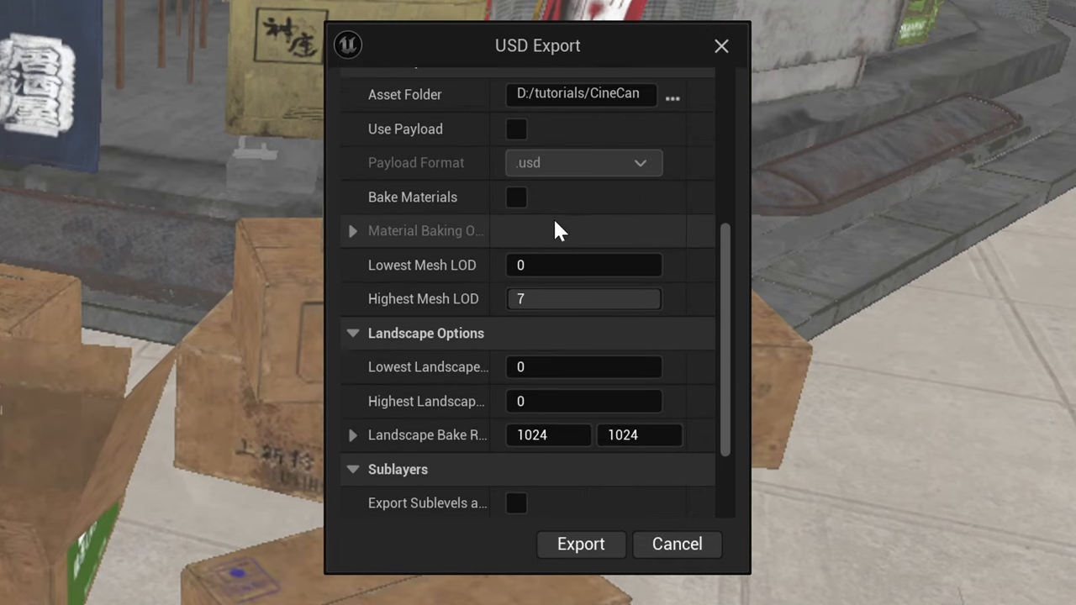
{"action": "left_click", "coordinate": [516, 196]}
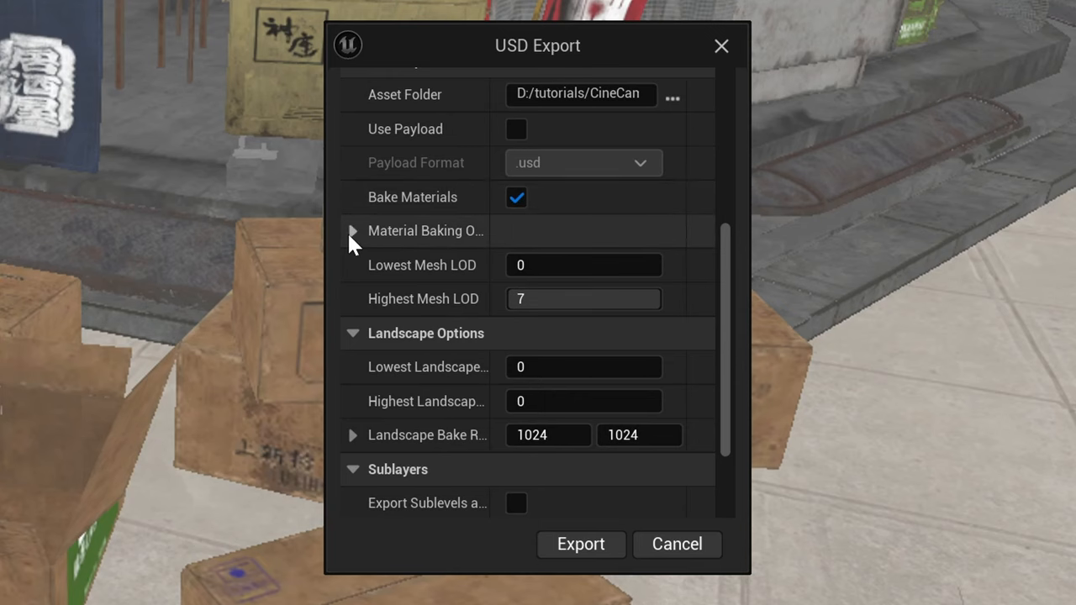
{"action": "left_click", "coordinate": [352, 231]}
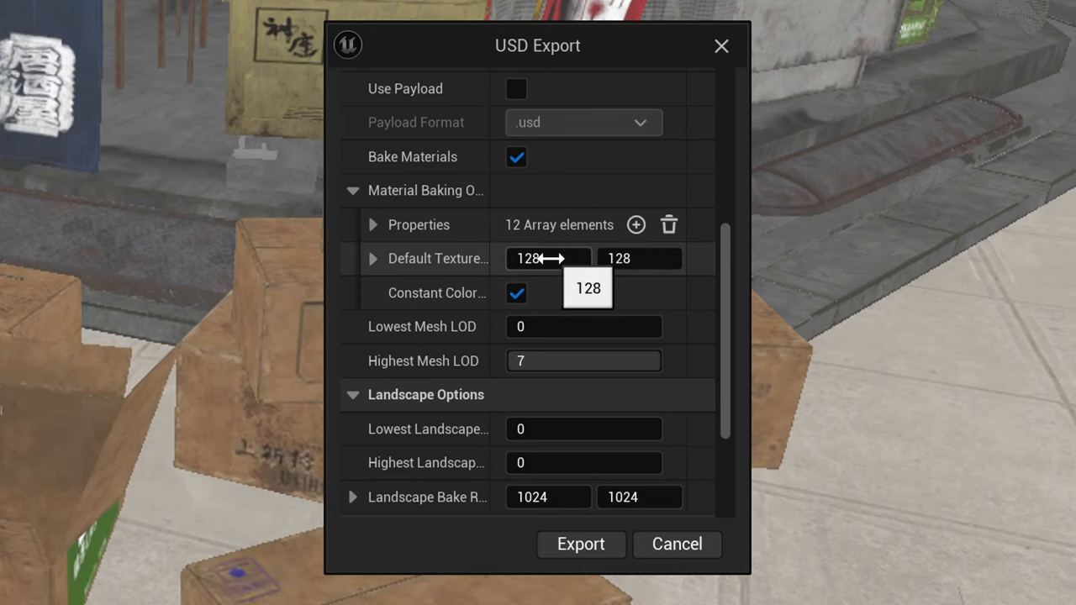
{"action": "left_click", "coordinate": [548, 258]}
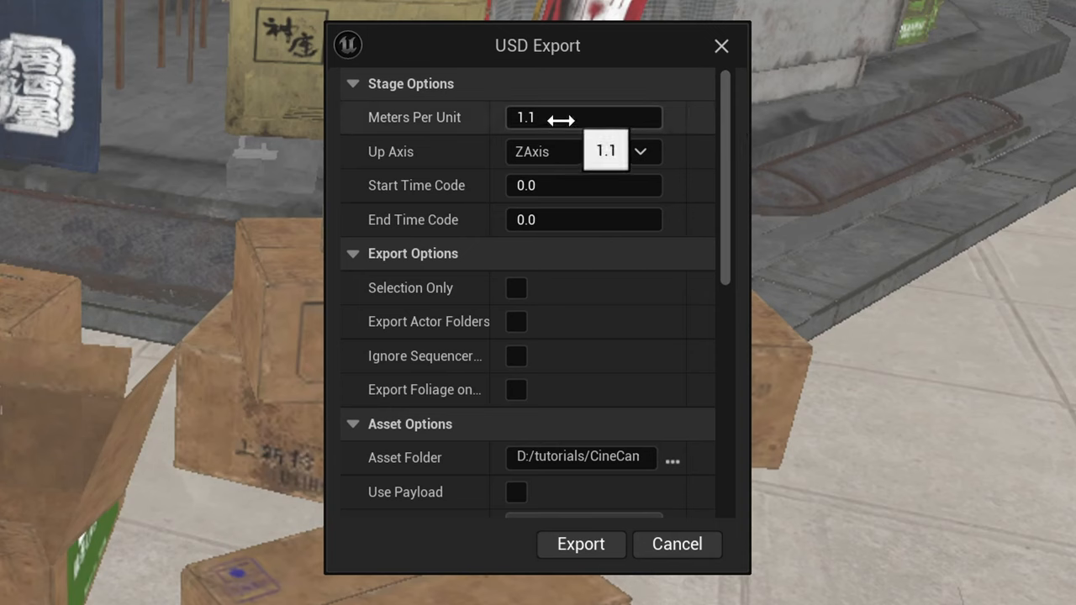
{"action": "mouse_move", "coordinate": [437, 118]}
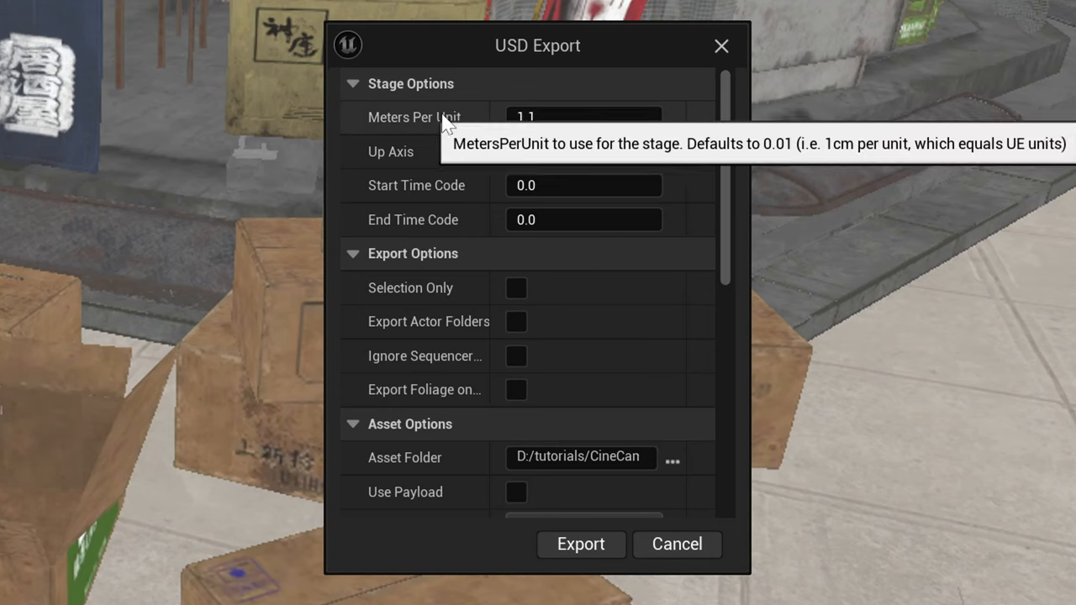
{"action": "mouse_move", "coordinate": [461, 121]}
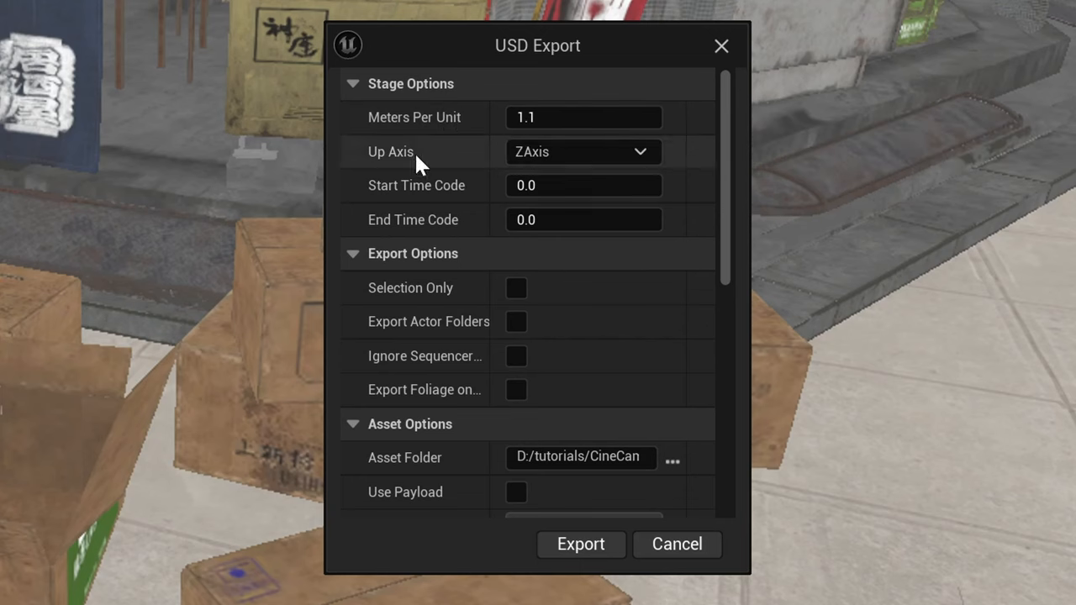
{"action": "mouse_move", "coordinate": [461, 288]}
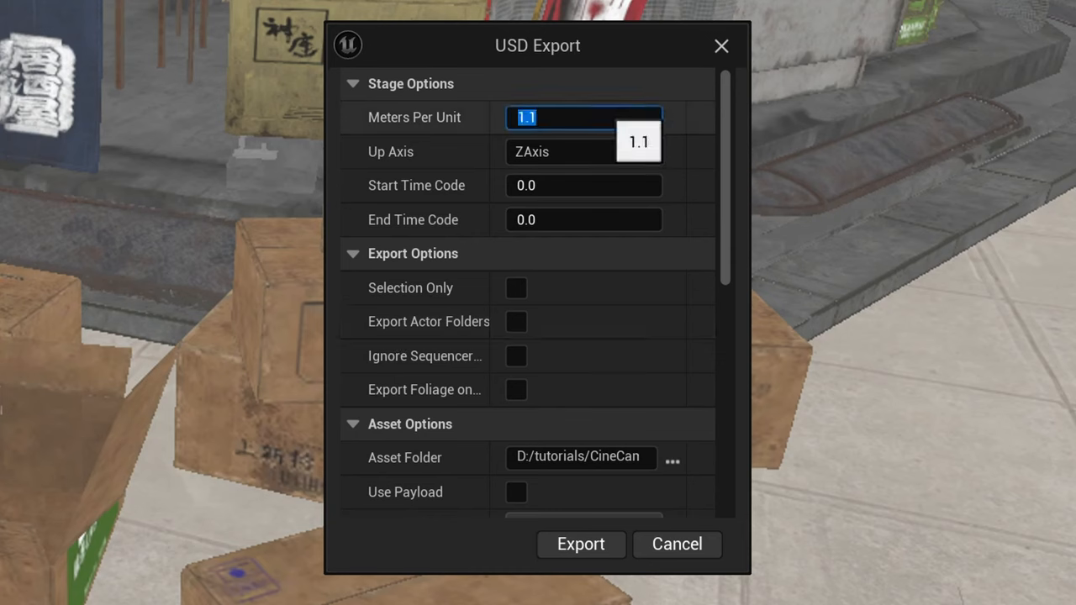
{"action": "type", "text": "1"}
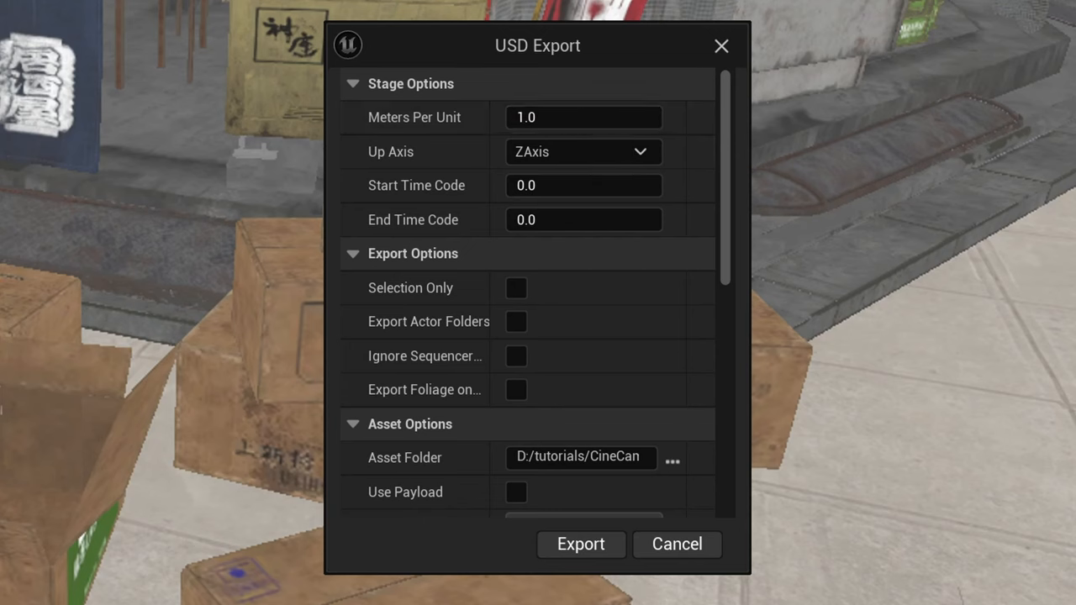
{"action": "left_click", "coordinate": [580, 543]}
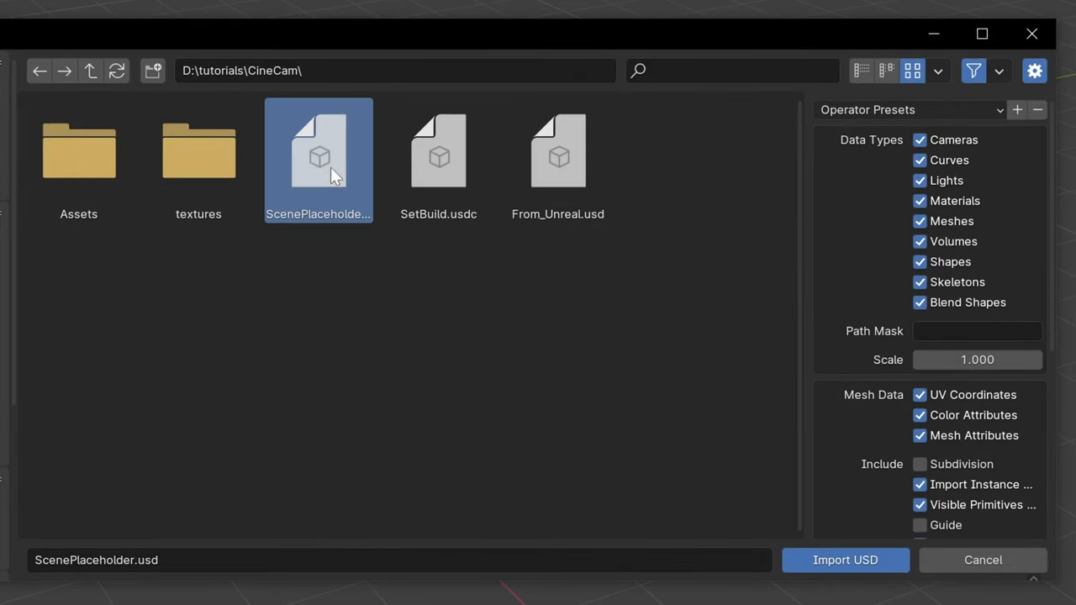
Import ScenePlaceholder.usd with Import Textures set to Copy
{"action": "scroll", "scroll_direction": "down", "scroll_amount": 3}
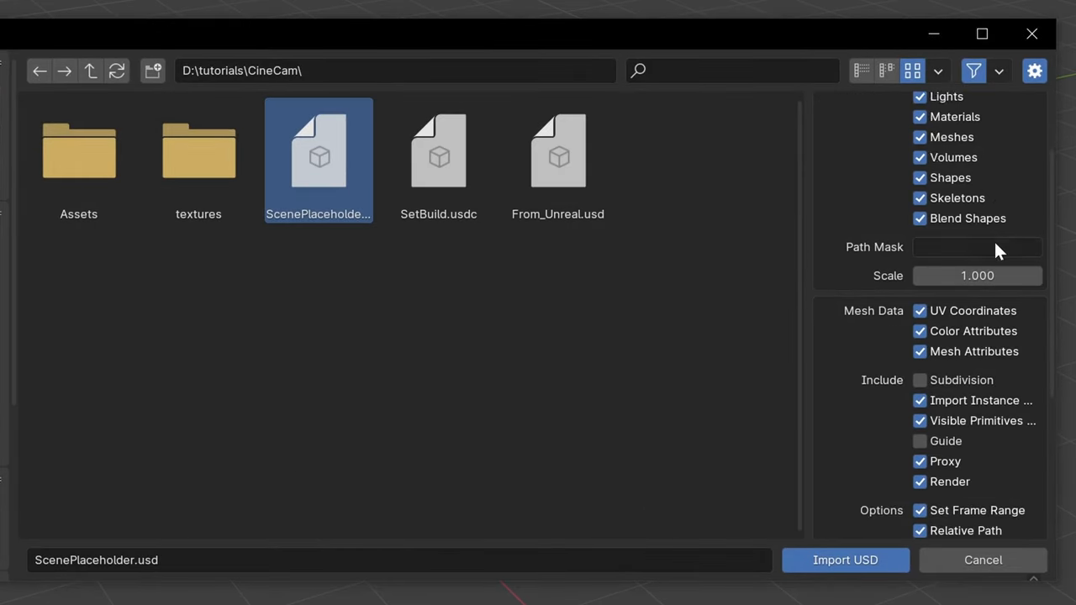
{"action": "scroll", "scroll_direction": "down", "scroll_amount": 3}
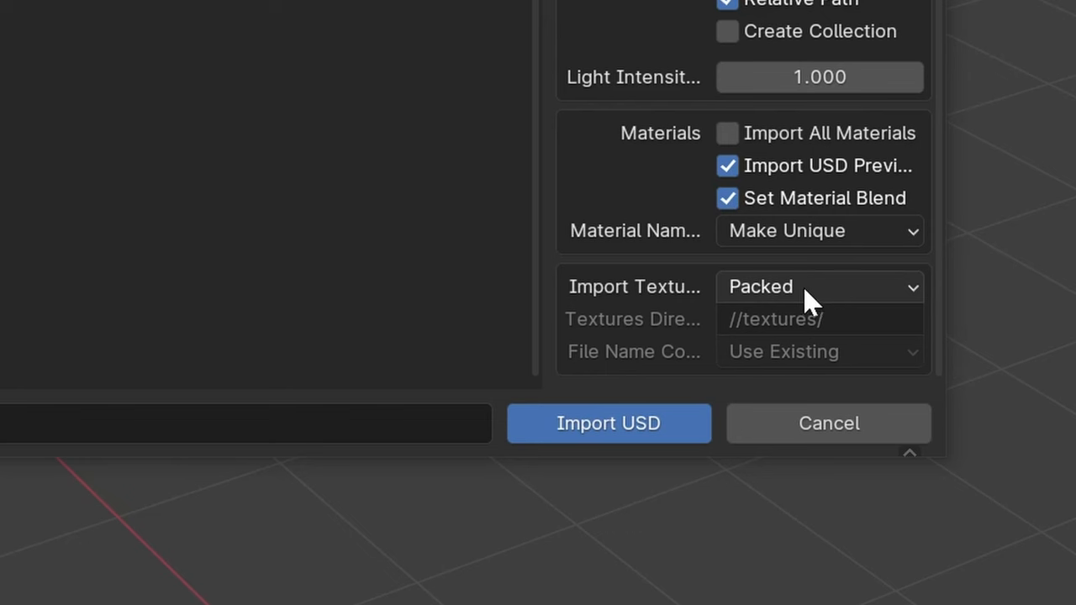
{"action": "mouse_move", "coordinate": [819, 286]}
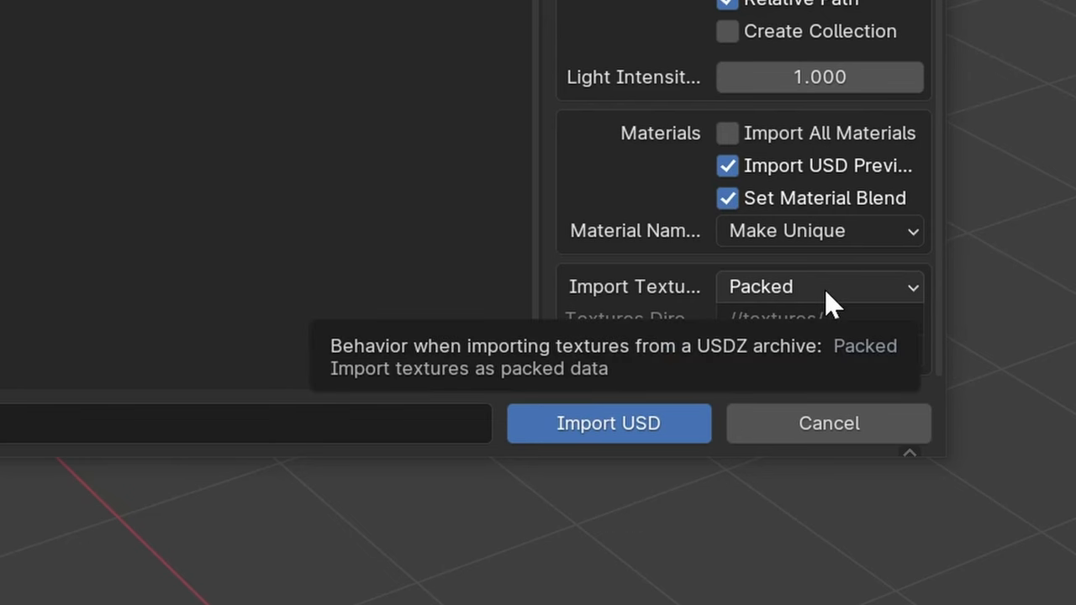
{"action": "left_click", "coordinate": [815, 287]}
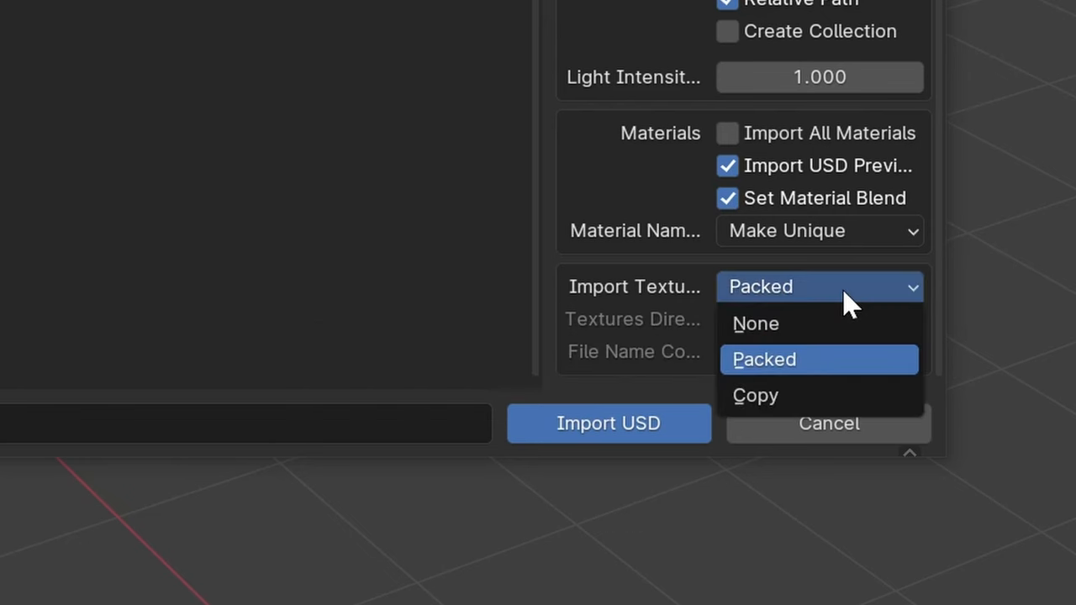
{"action": "left_click", "coordinate": [755, 395]}
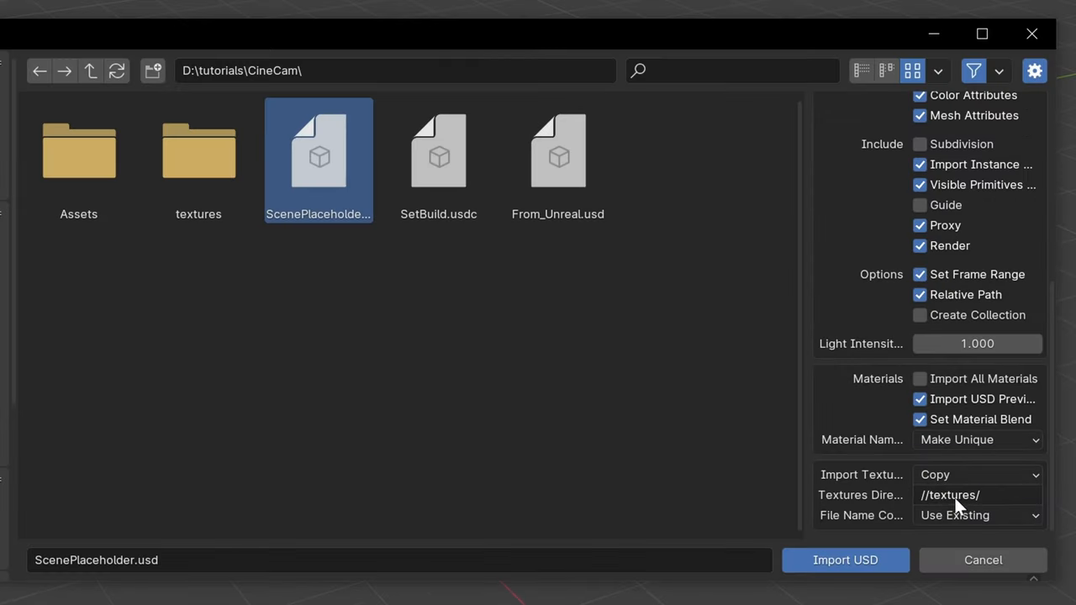
{"action": "left_click", "coordinate": [975, 494]}
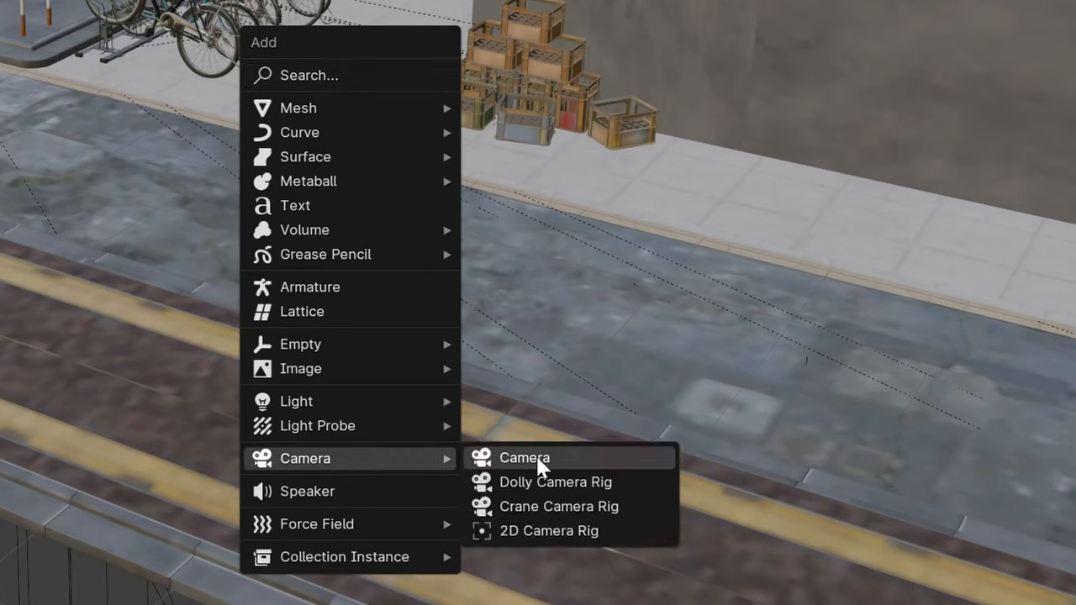
Add a camera to the street scene and look through it as the active camera
{"action": "left_click", "coordinate": [524, 457]}
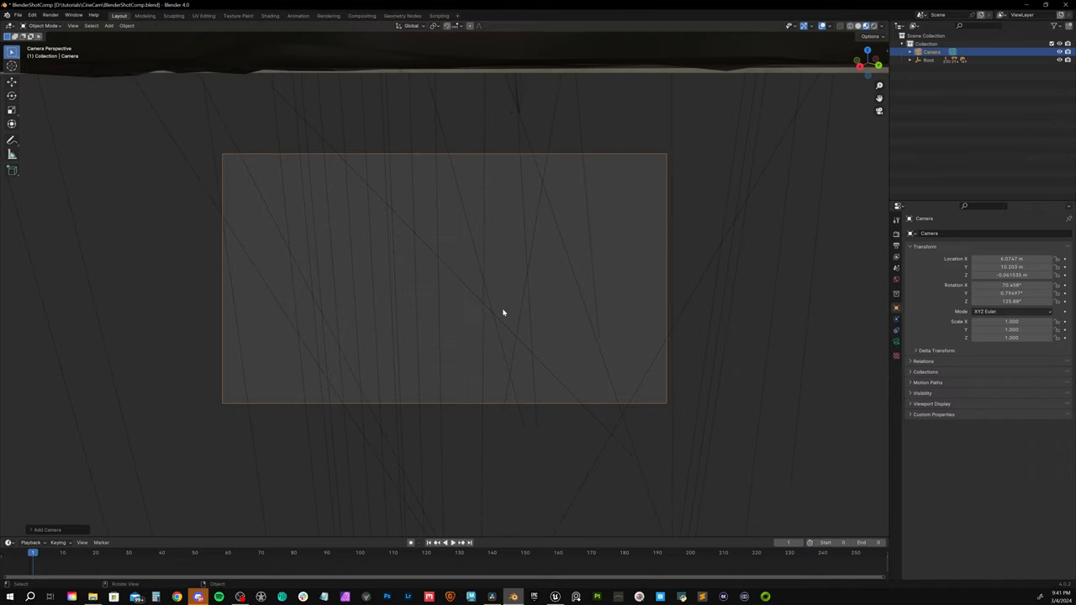
{"action": "mouse_move", "coordinate": [104, 36]}
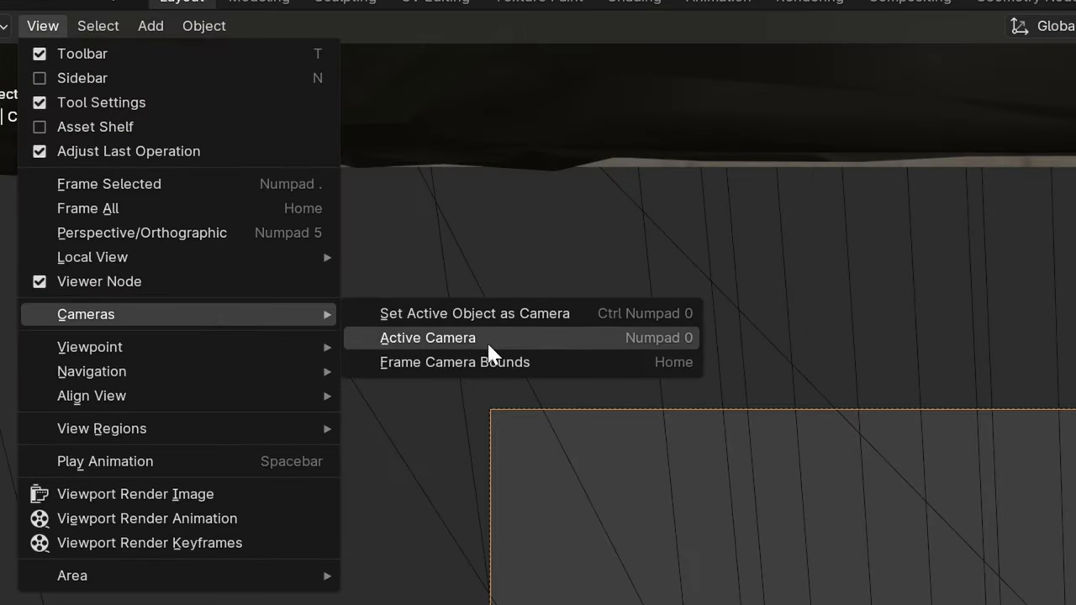
{"action": "left_click", "coordinate": [427, 337]}
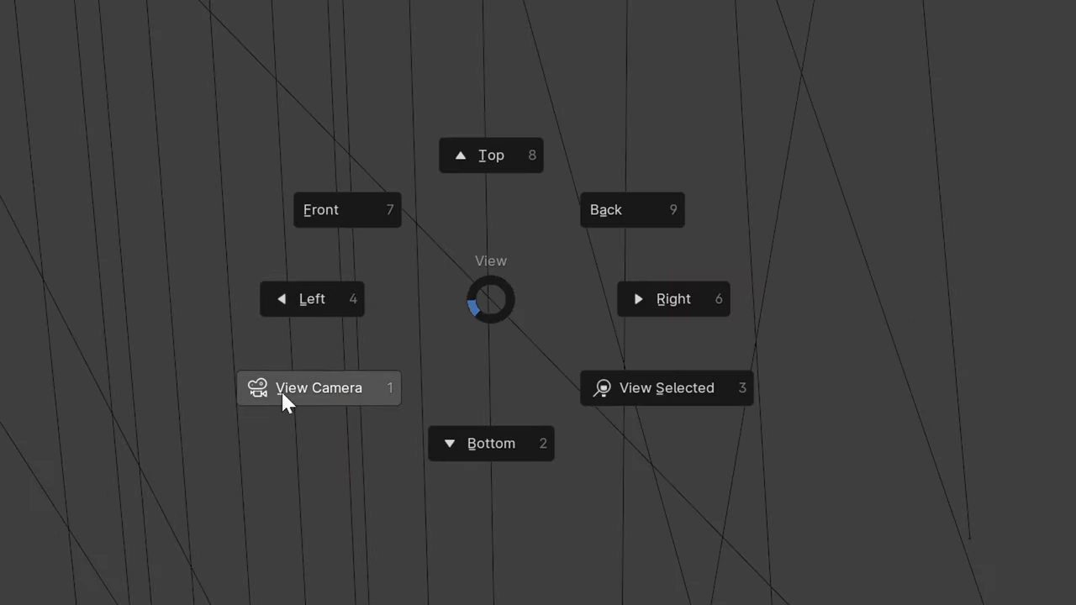
{"action": "left_click", "coordinate": [318, 387]}
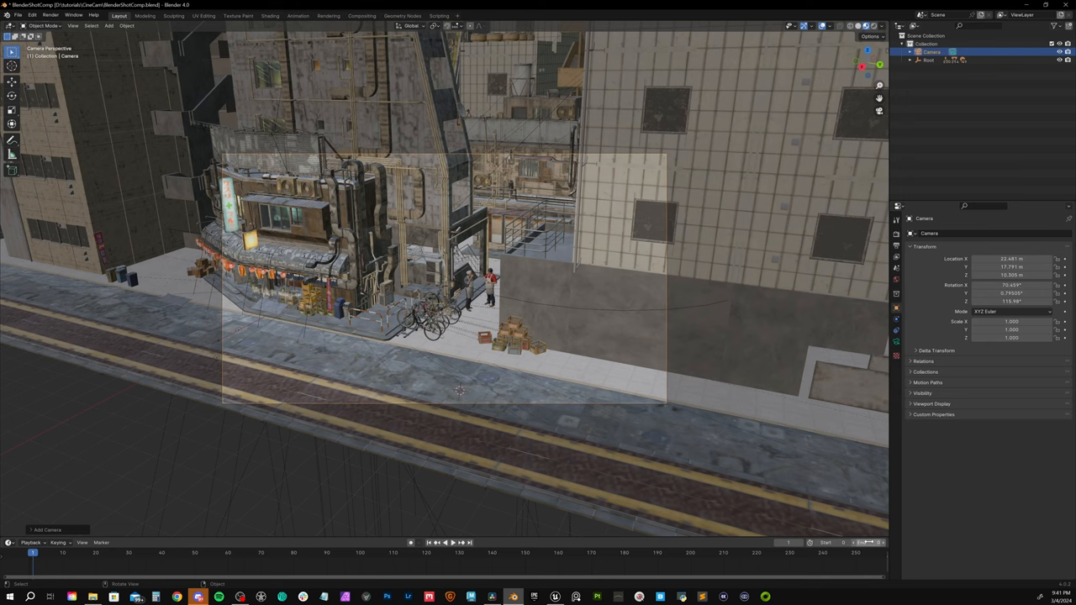
Insert Location keyframes on the camera at frame 1 and, after moving closer, at frame 100
{"action": "key", "text": "i"}
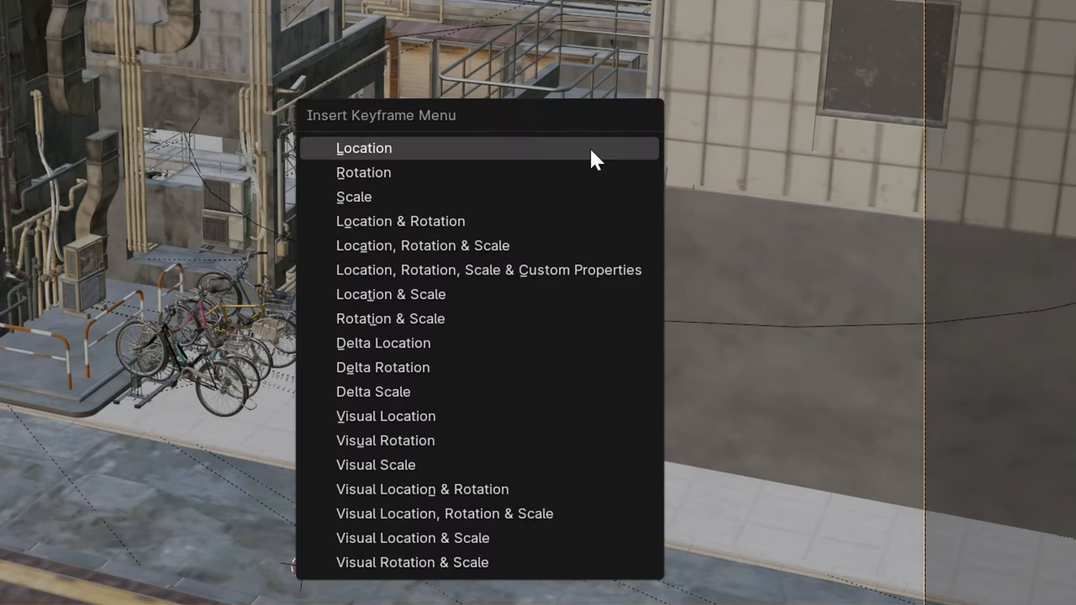
{"action": "left_click", "coordinate": [363, 148]}
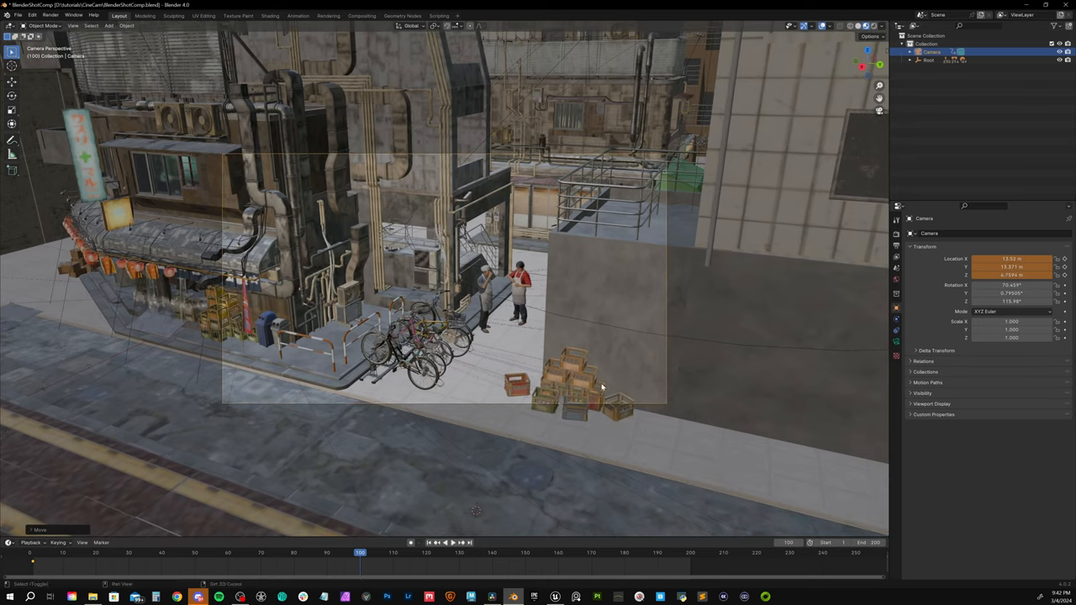
{"action": "key", "text": "i"}
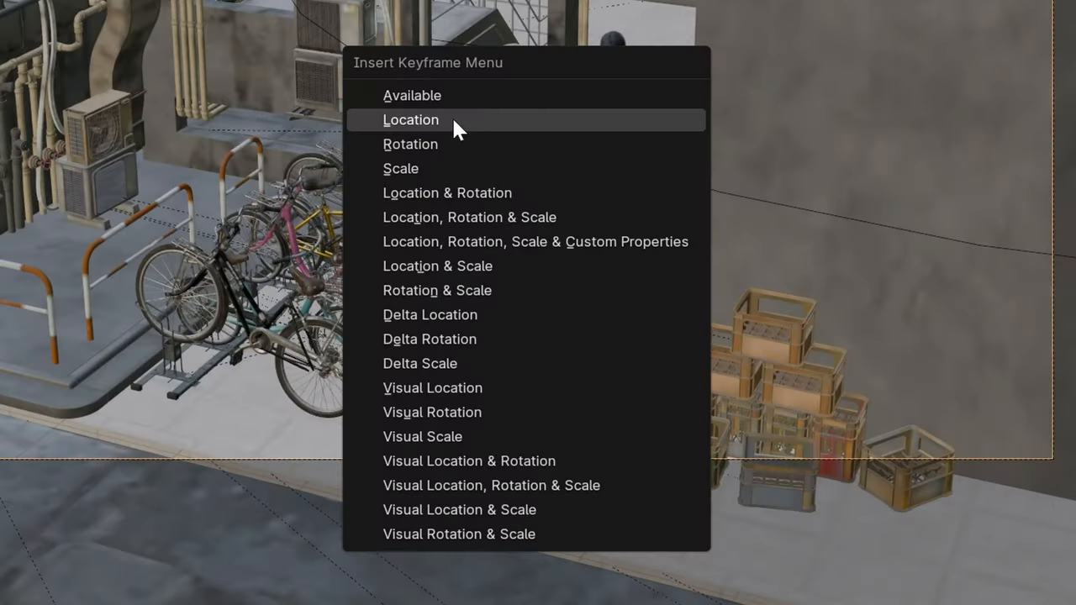
{"action": "left_click", "coordinate": [410, 119]}
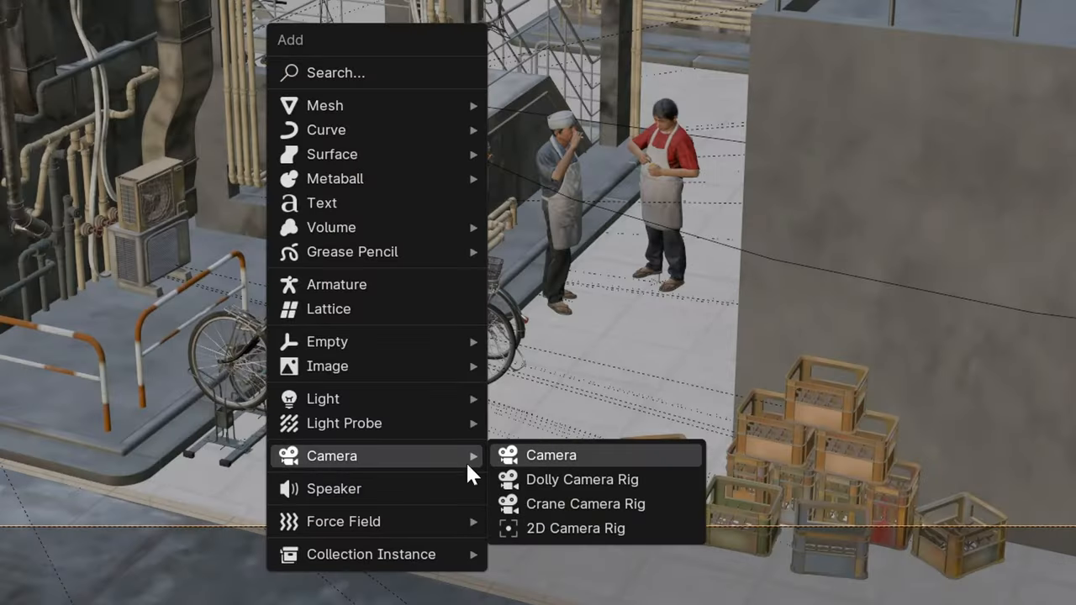
Add a second camera on the two men, clean up an extra marker, and keyframe the first camera
{"action": "left_click", "coordinate": [551, 454]}
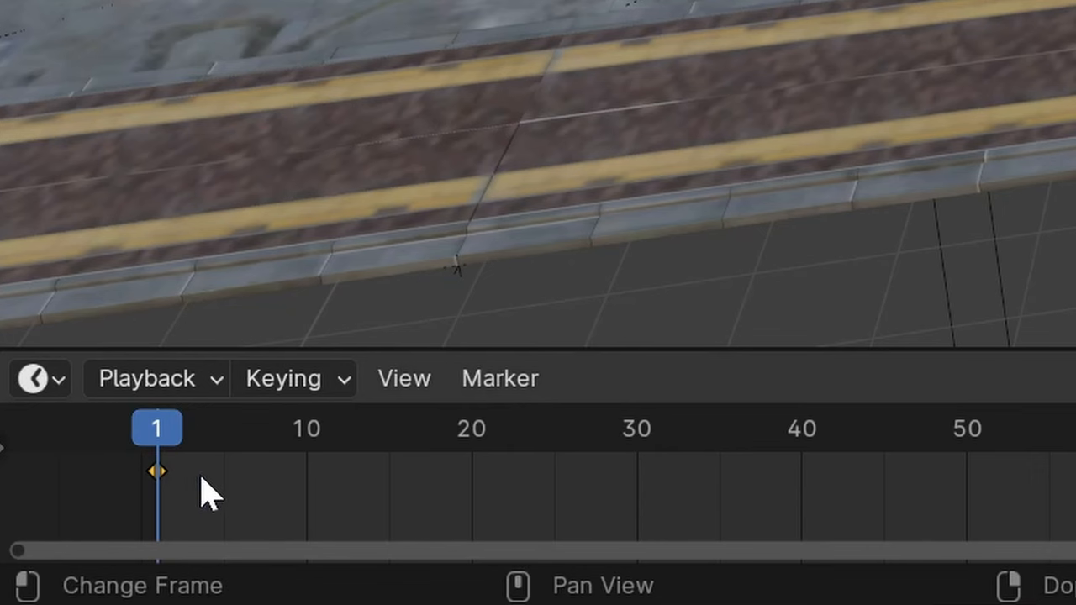
{"action": "mouse_move", "coordinate": [290, 492]}
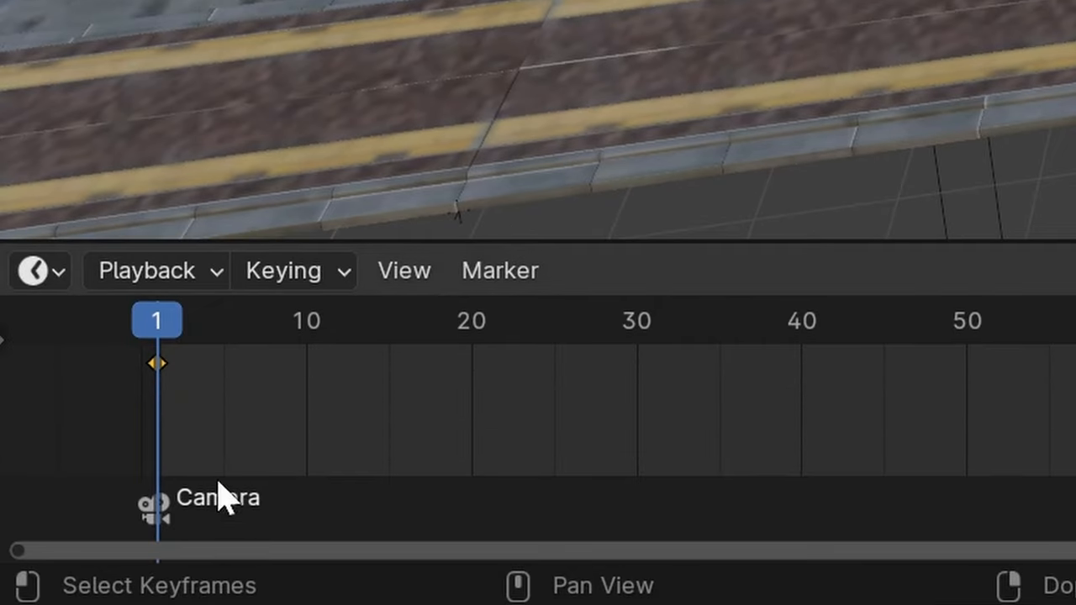
{"action": "mouse_move", "coordinate": [320, 530]}
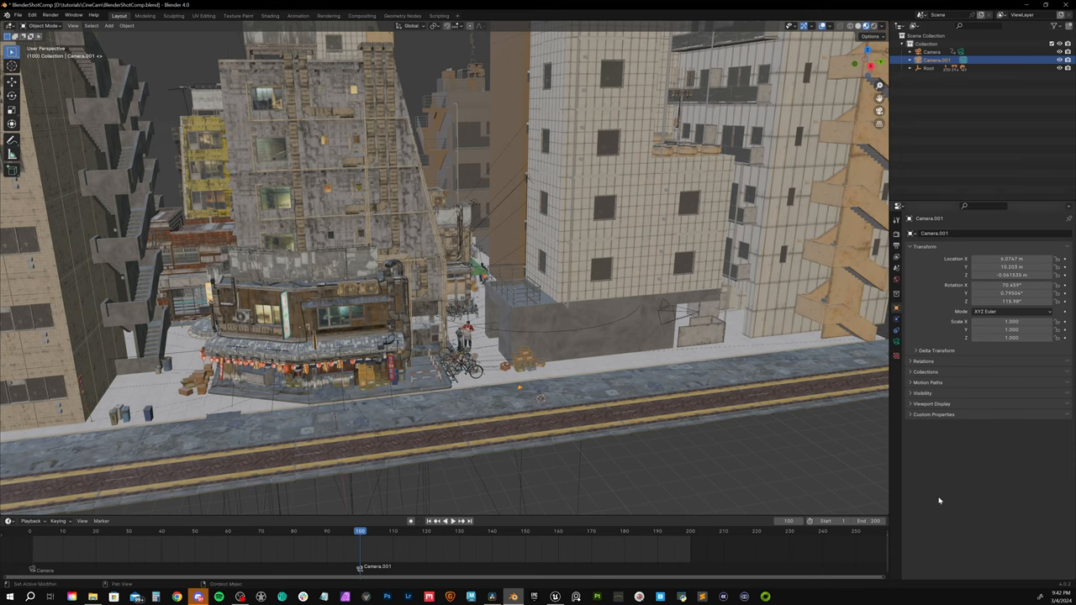
{"action": "mouse_move", "coordinate": [777, 565]}
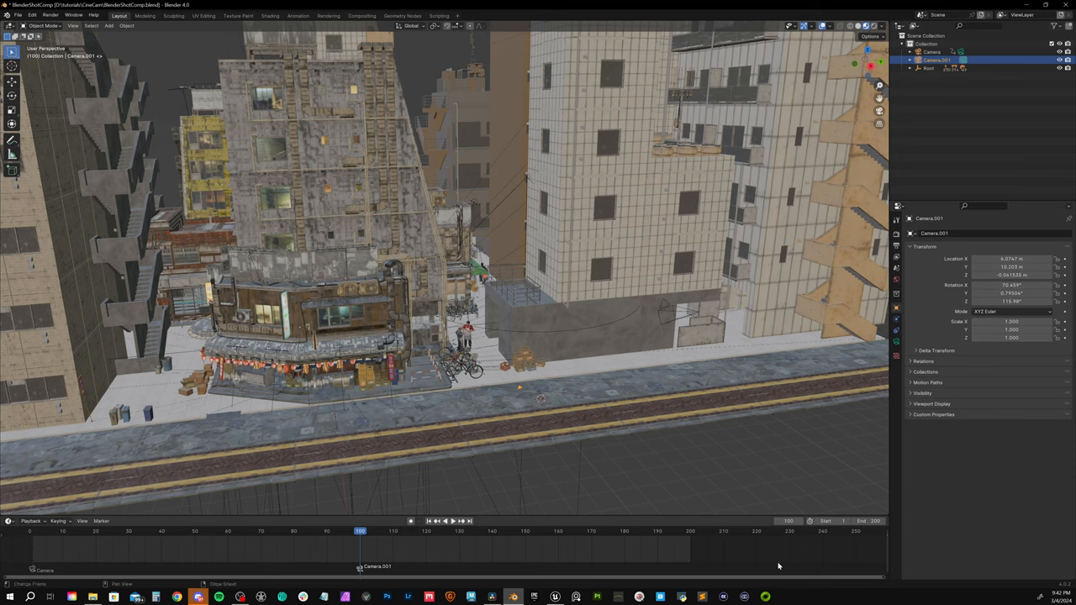
{"action": "mouse_move", "coordinate": [681, 555]}
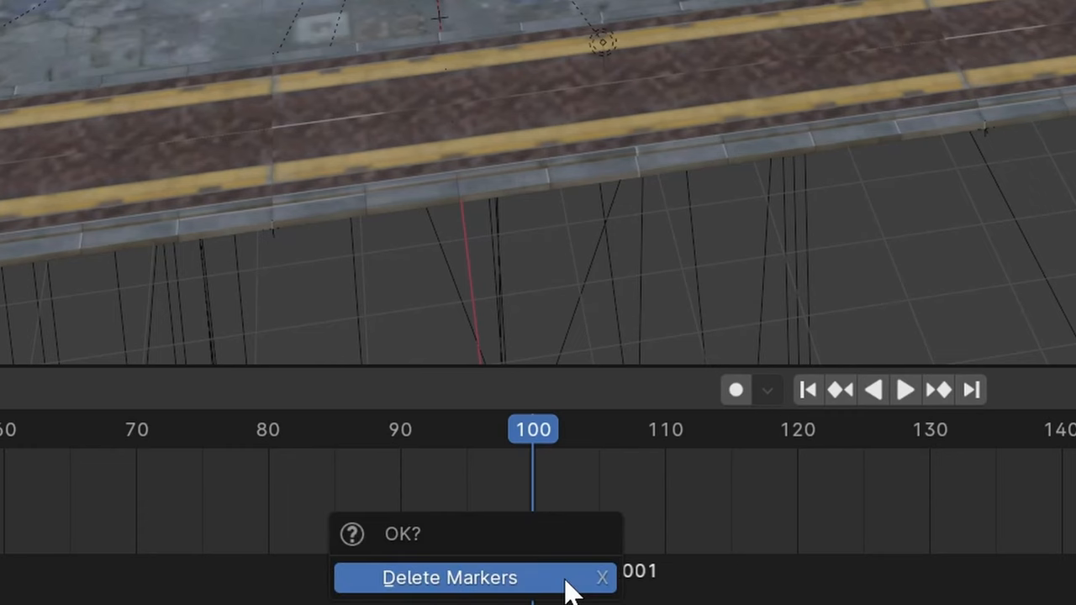
{"action": "left_click", "coordinate": [449, 577]}
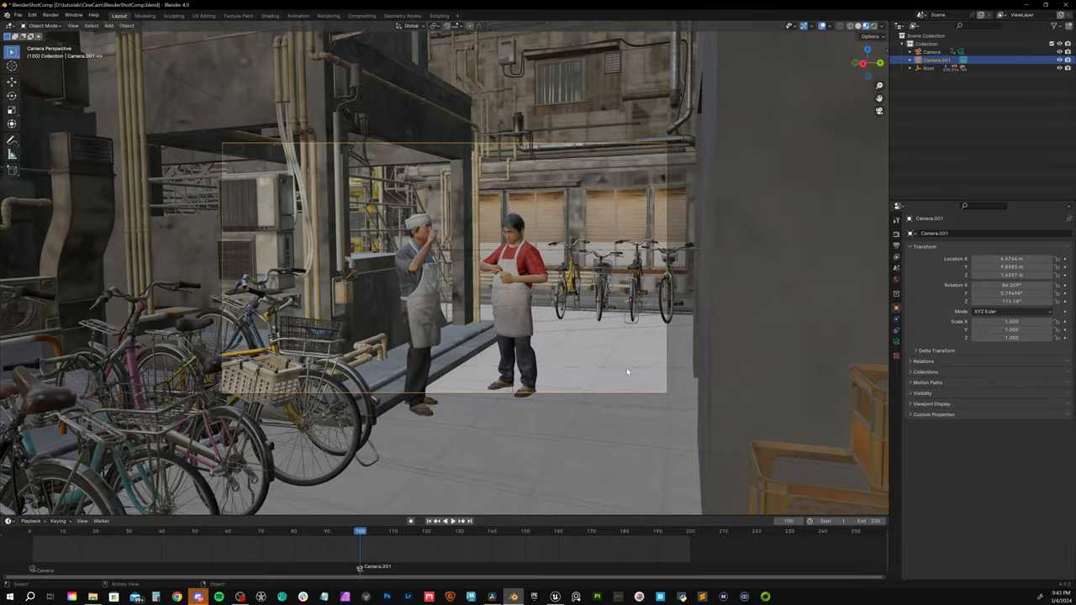
{"action": "key", "text": "i"}
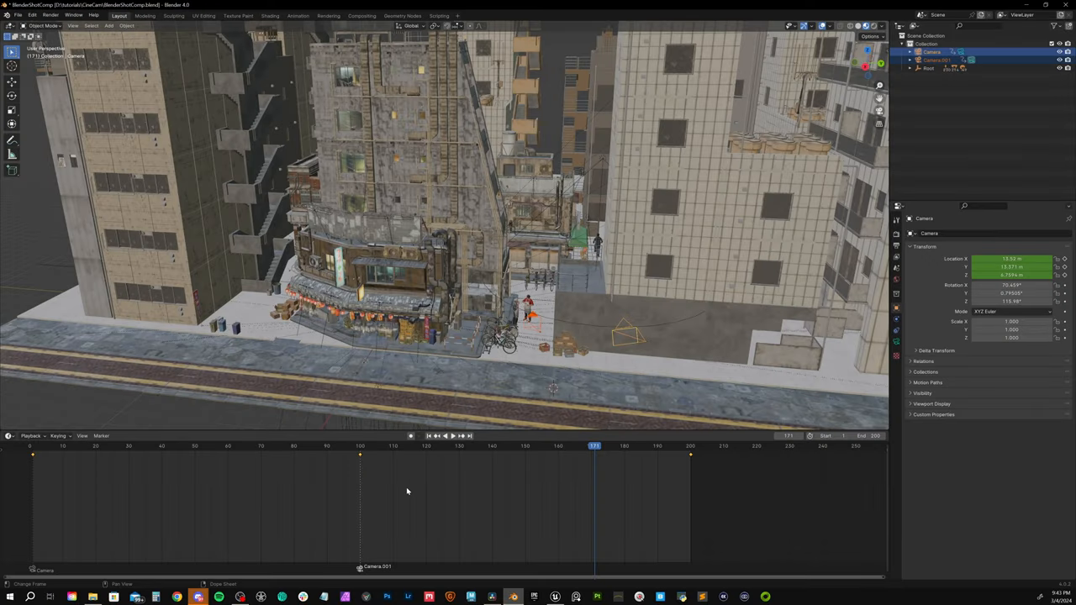
{"action": "mouse_move", "coordinate": [280, 492]}
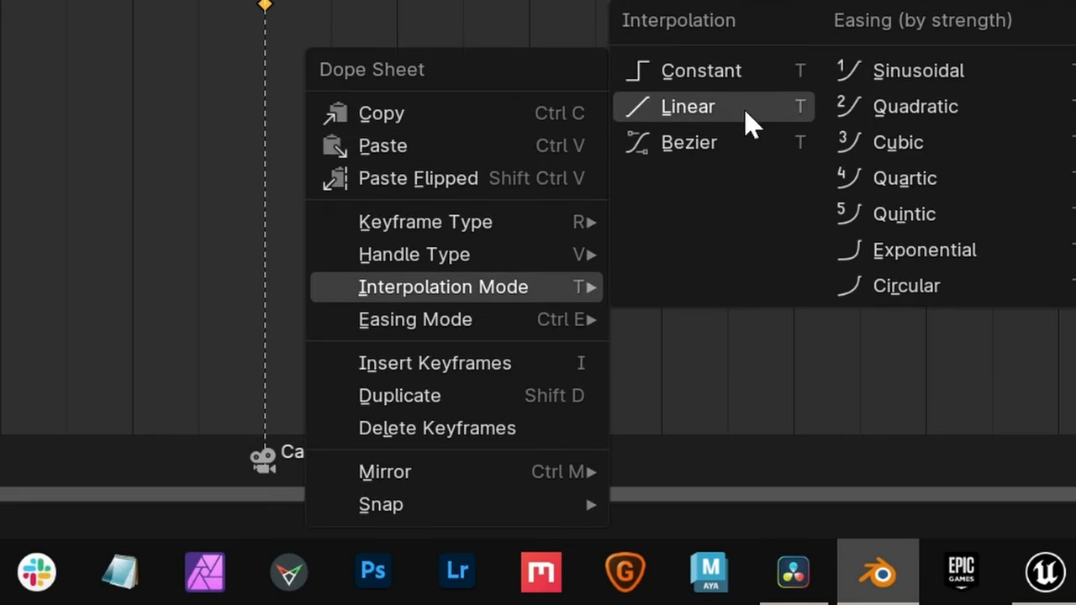
Set the selected camera keyframes to Linear interpolation in the Dope Sheet
{"action": "left_click", "coordinate": [686, 106]}
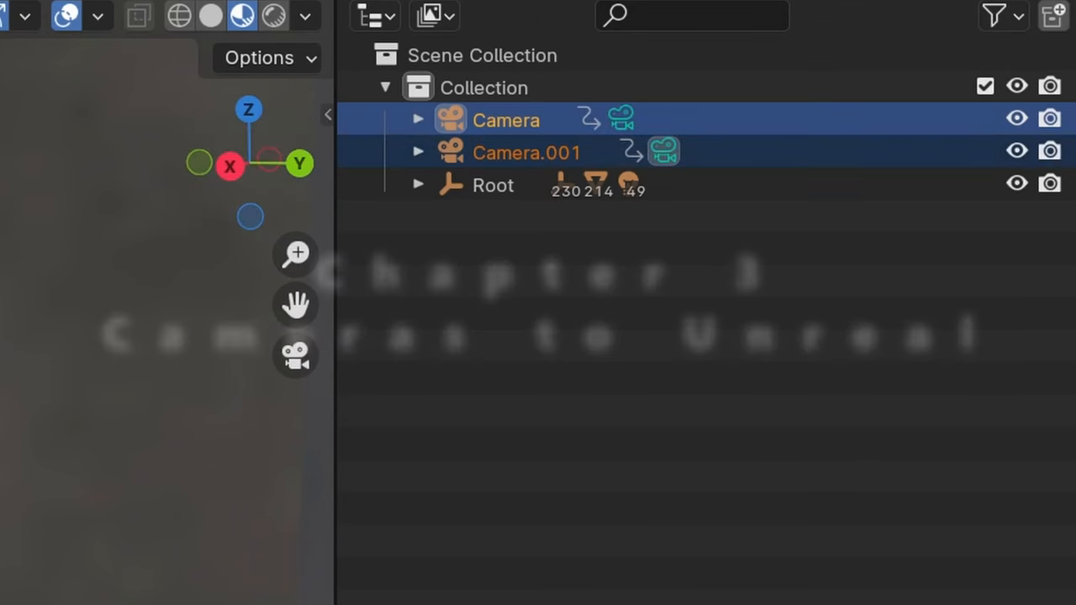
Select both cameras and start a USD export limited to Selection Only without UV maps, normals or materials
{"action": "left_click", "coordinate": [53, 13]}
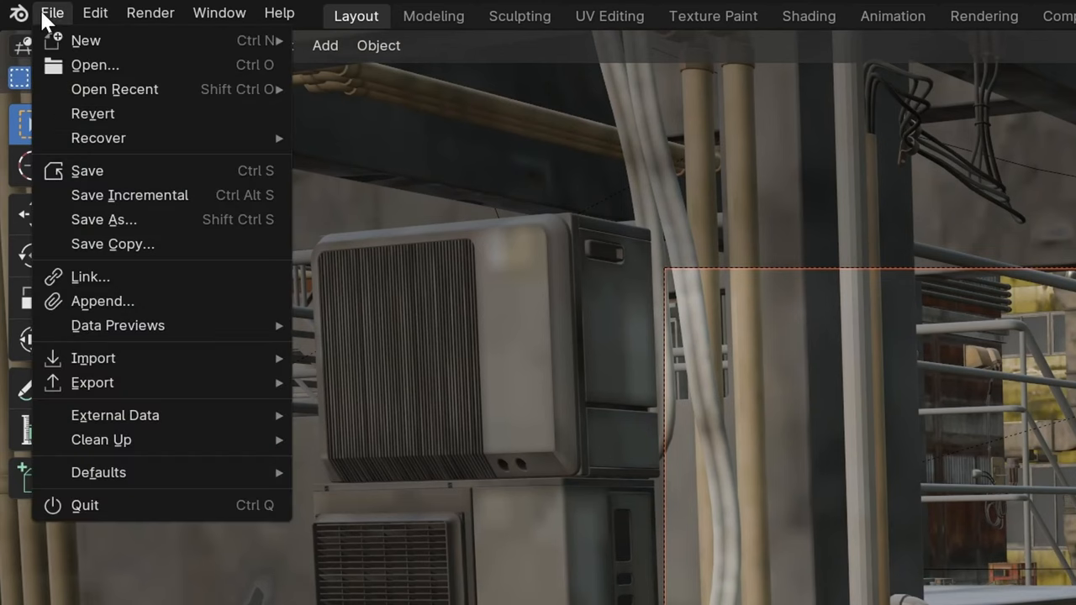
{"action": "left_click", "coordinate": [91, 382]}
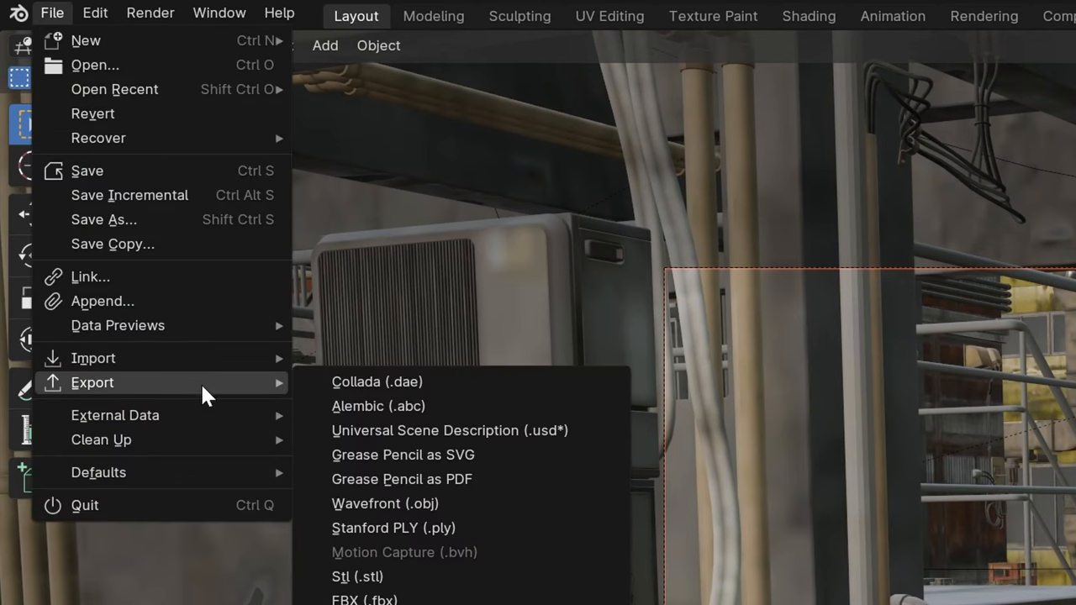
{"action": "left_click", "coordinate": [449, 429]}
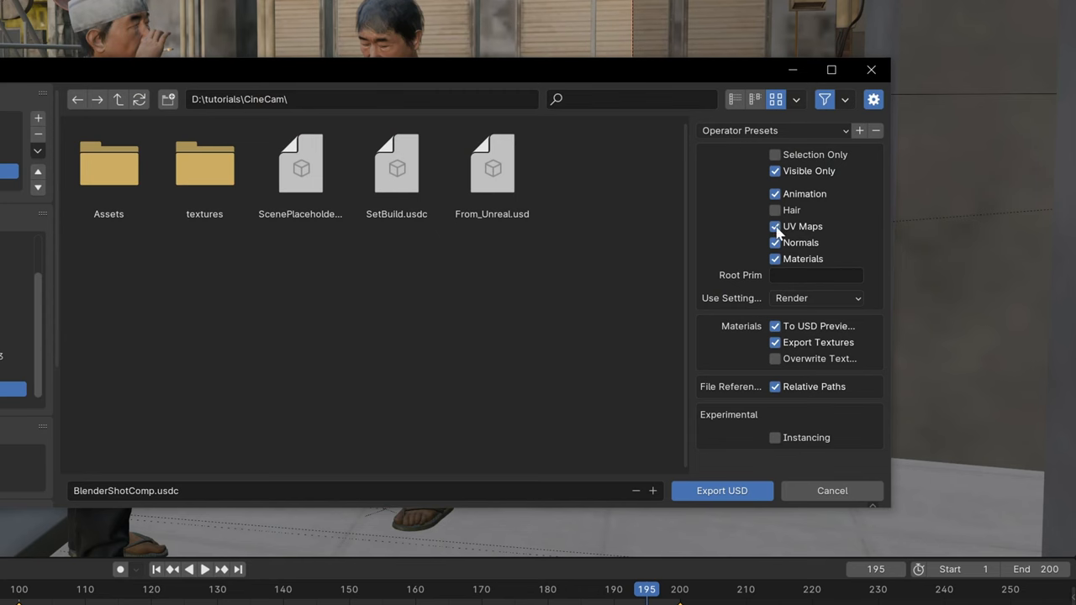
{"action": "left_click", "coordinate": [773, 259]}
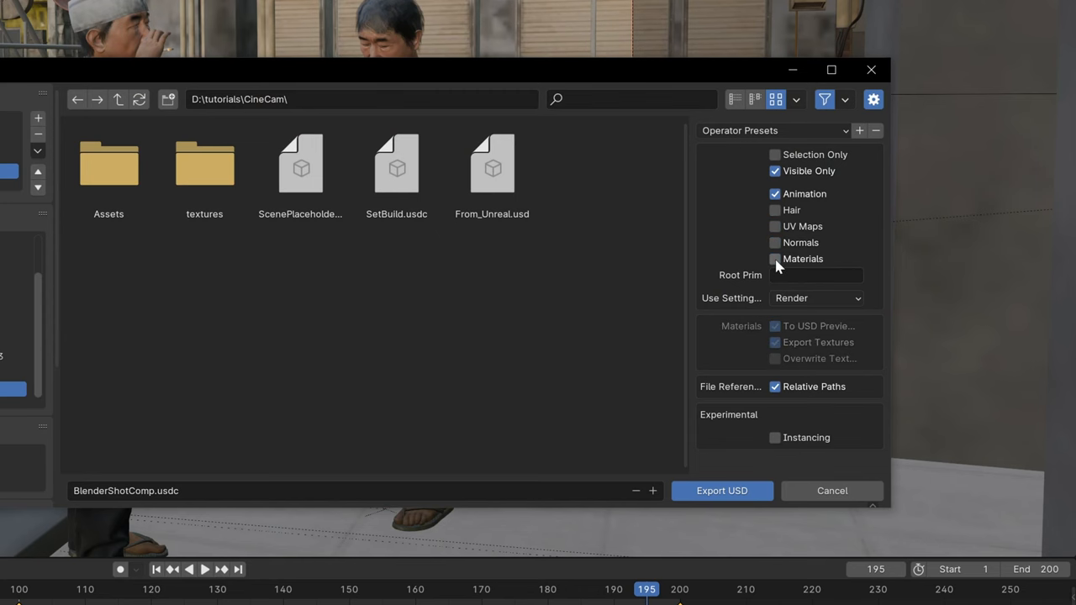
{"action": "left_click", "coordinate": [774, 154]}
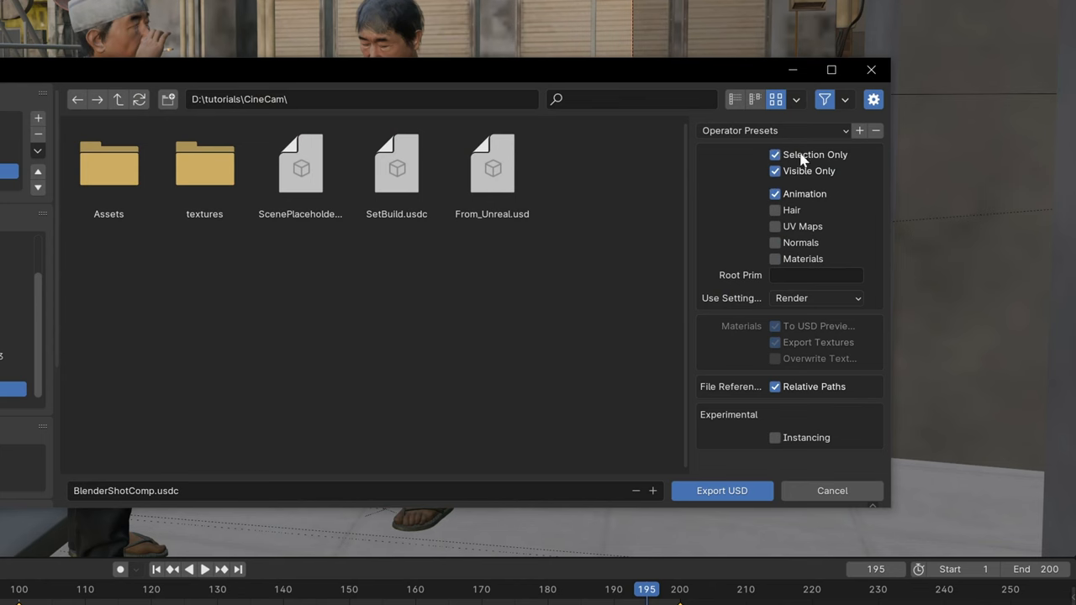
{"action": "mouse_move", "coordinate": [840, 200]}
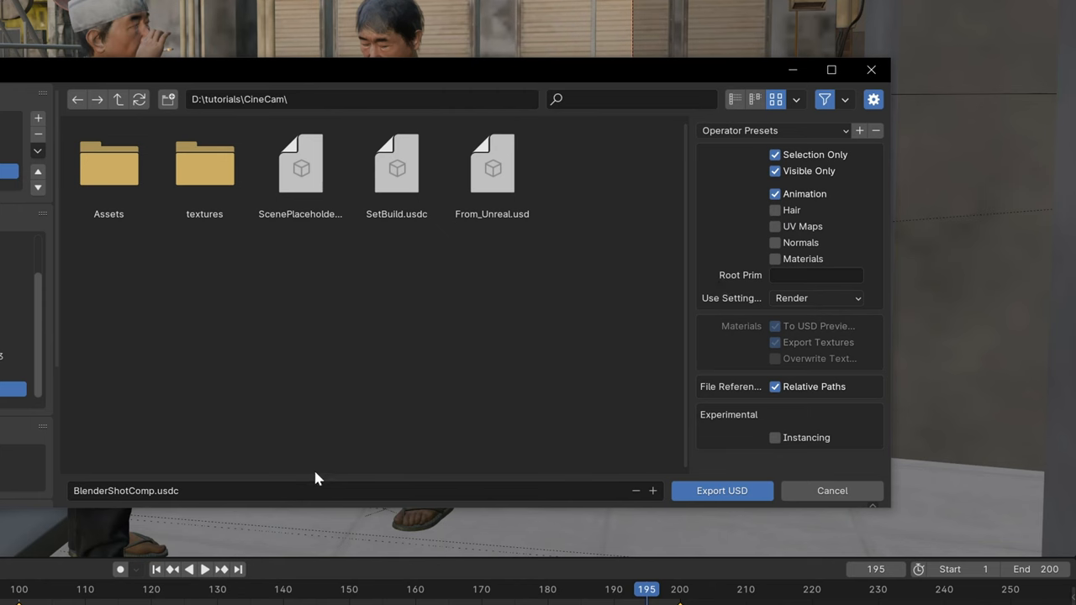
{"action": "mouse_move", "coordinate": [825, 327]}
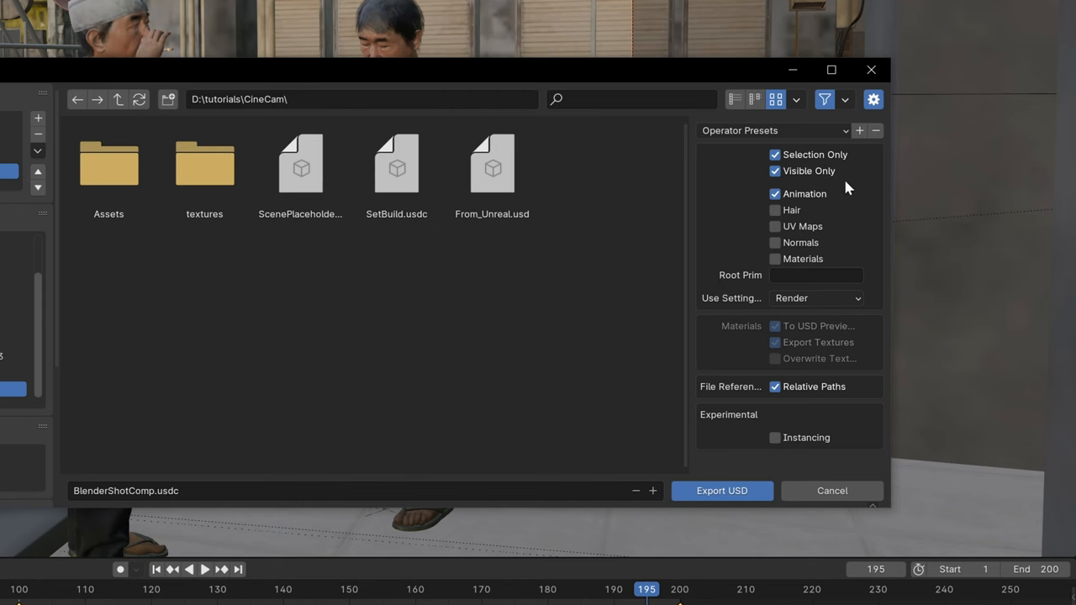
{"action": "mouse_move", "coordinate": [288, 493]}
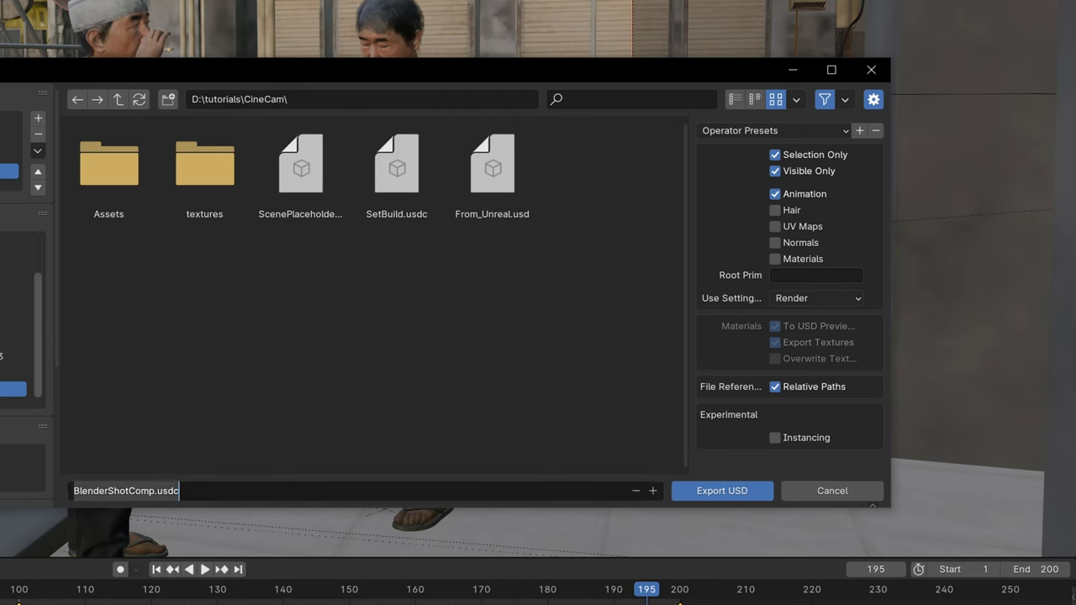
Name the export OpeningSequence and write the USD file
{"action": "type", "text": "OpeningSequence"}
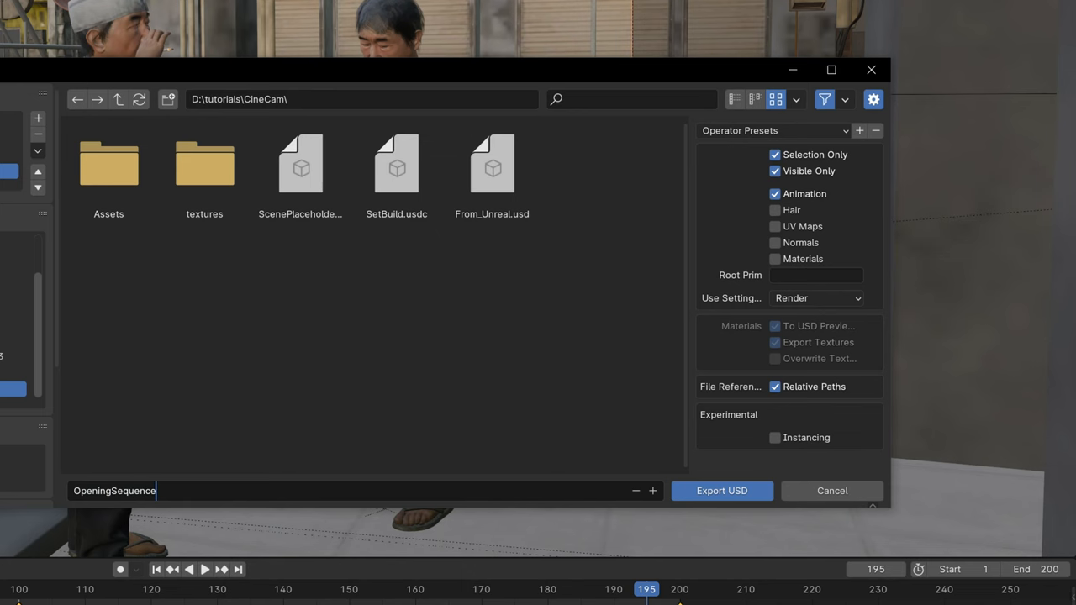
{"action": "left_click", "coordinate": [721, 490]}
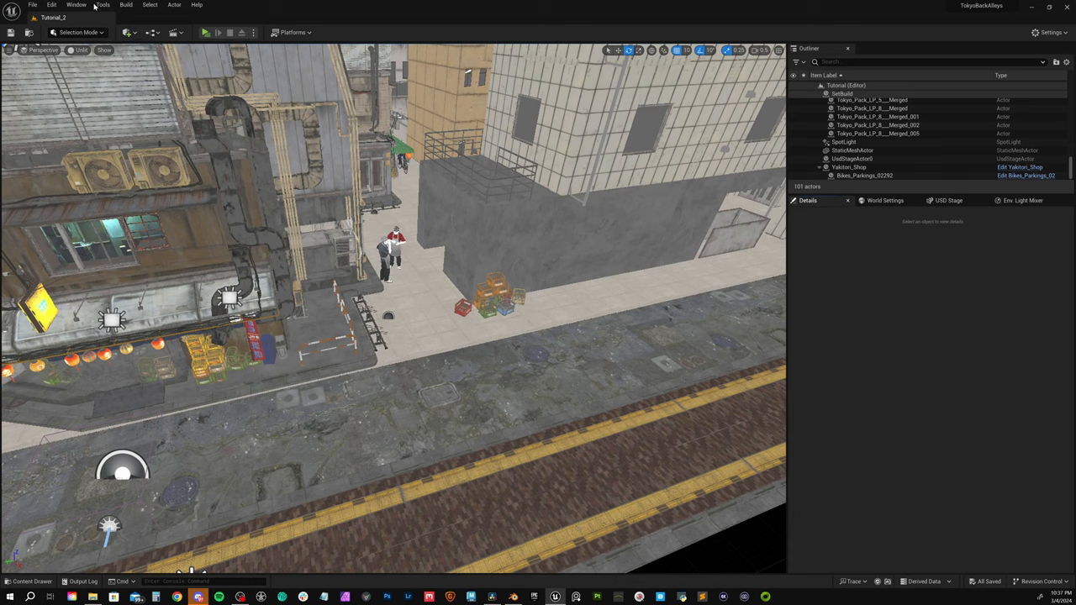
Load OpeningSequence.usdc through the USD Stage panel under Window > Virtual Production
{"action": "left_click", "coordinate": [75, 5]}
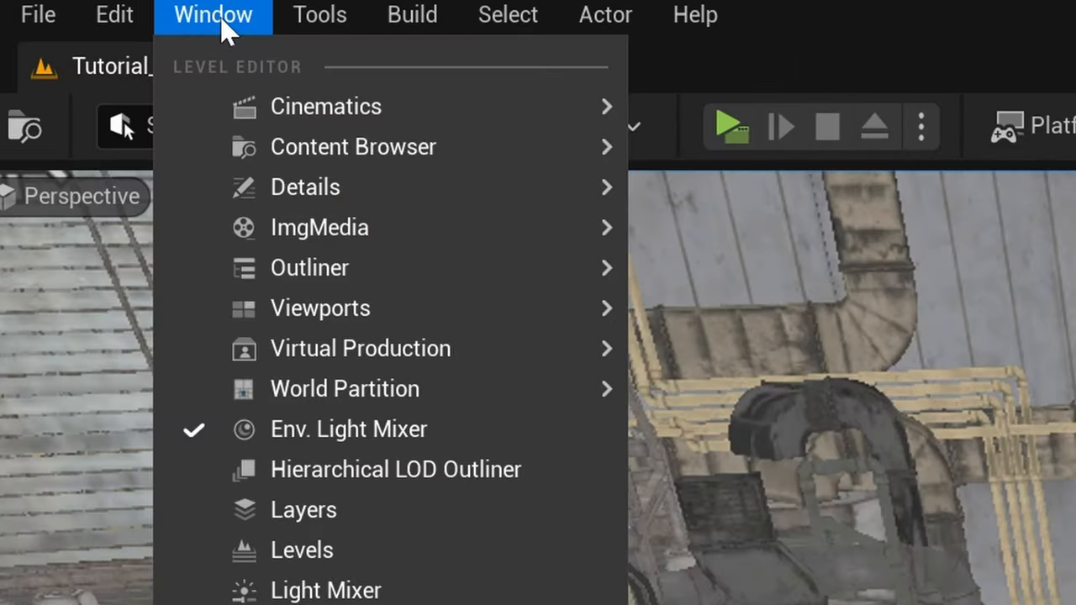
{"action": "mouse_move", "coordinate": [360, 348]}
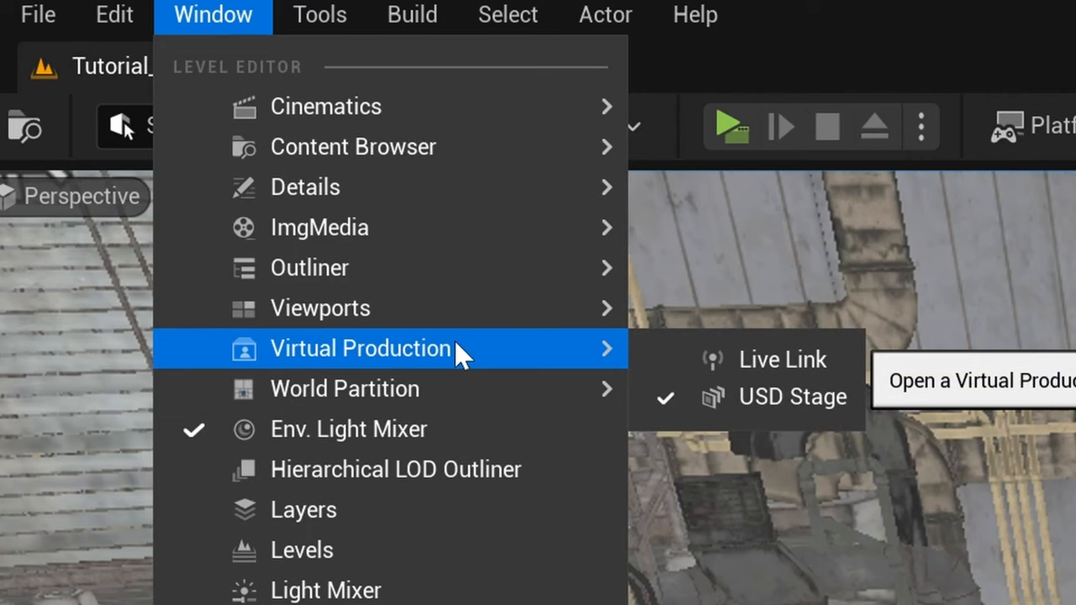
{"action": "left_click", "coordinate": [790, 397]}
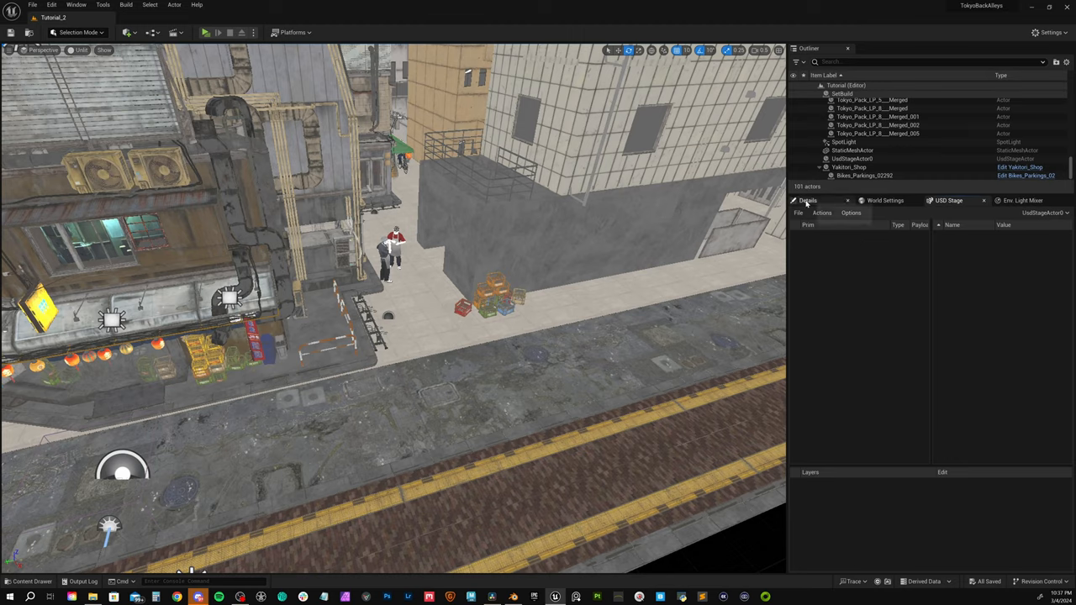
{"action": "left_click", "coordinate": [797, 213]}
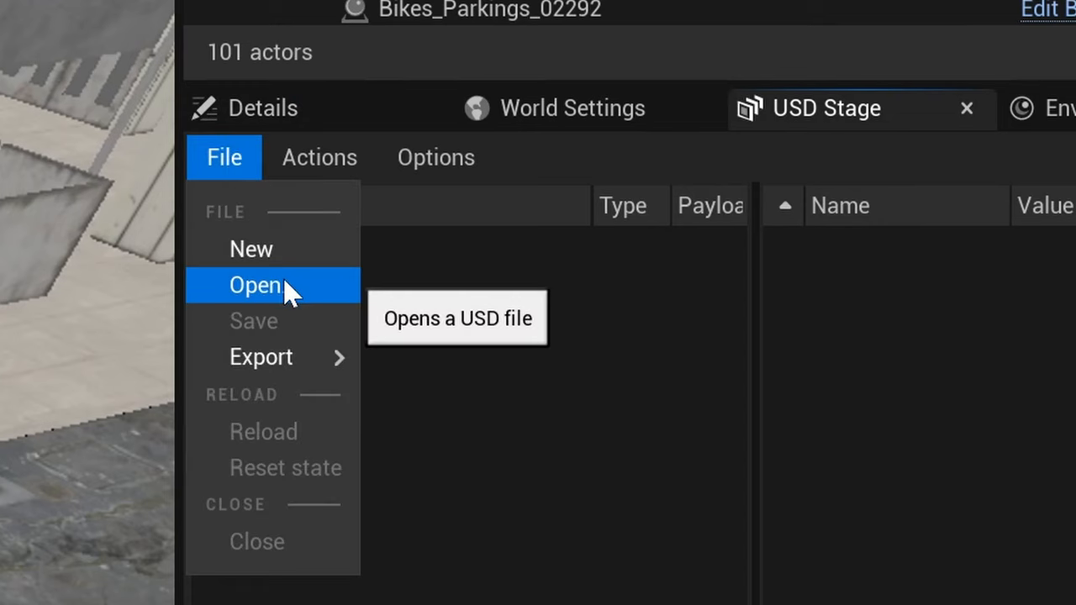
{"action": "left_click", "coordinate": [255, 285]}
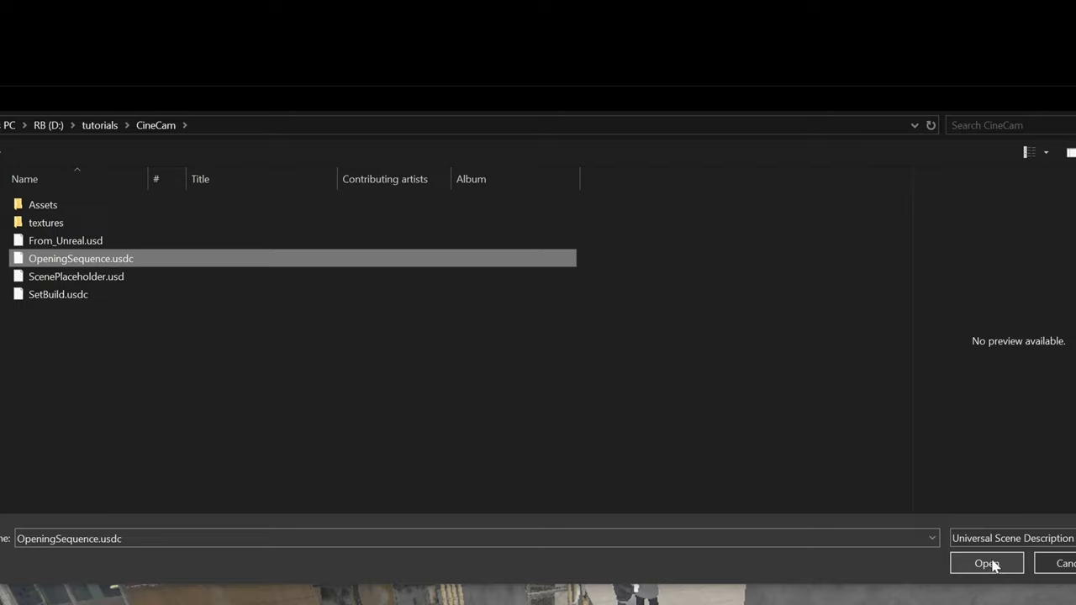
{"action": "left_click", "coordinate": [986, 563]}
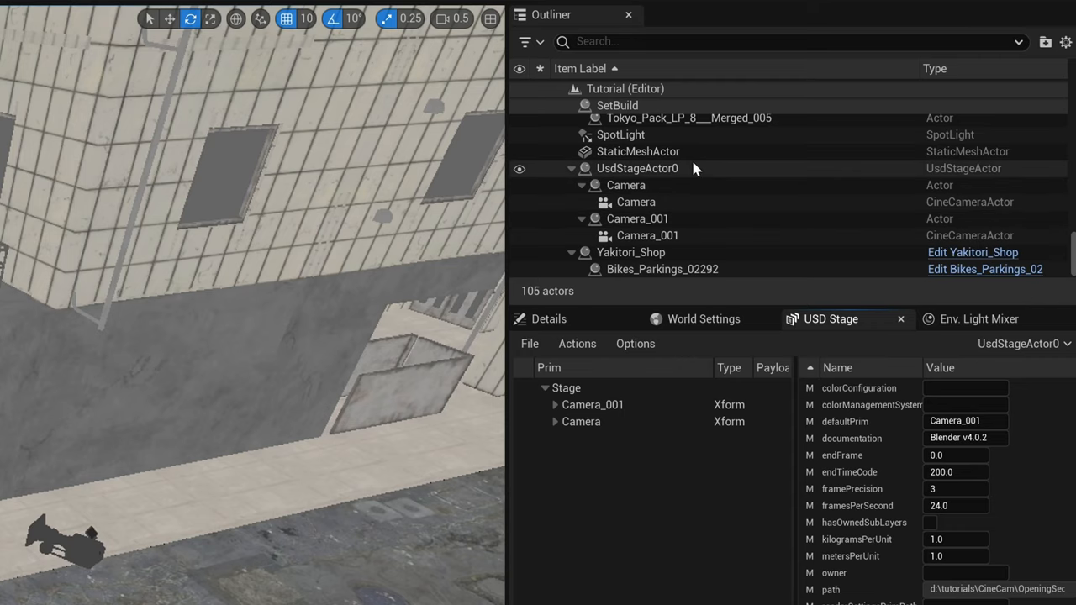
Select the USD stage actor and Camera_001 in the Outliner to preview its view
{"action": "left_click", "coordinate": [636, 168]}
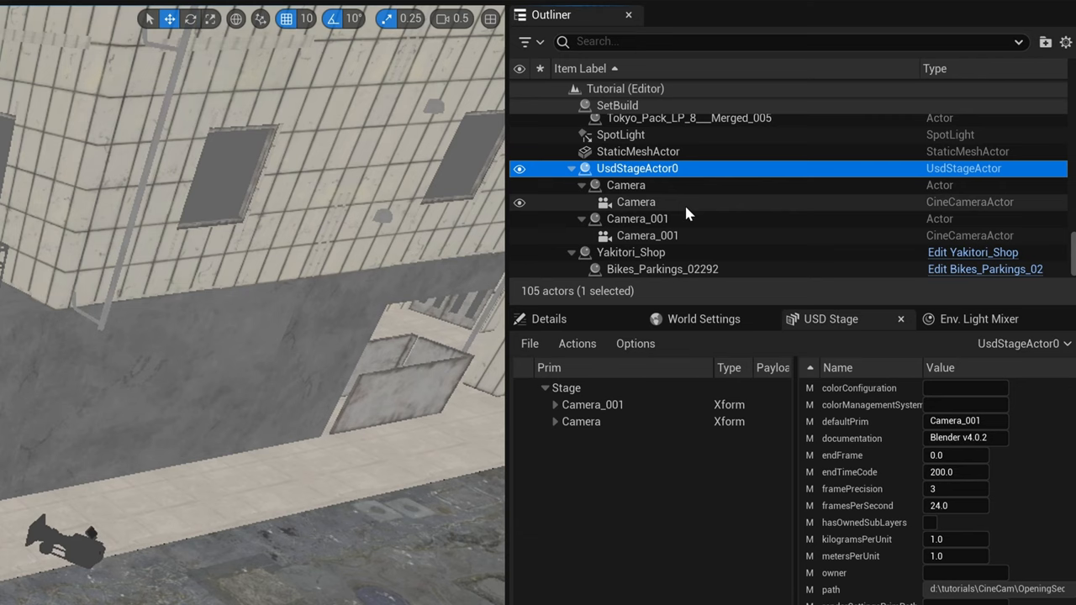
{"action": "left_click", "coordinate": [635, 201]}
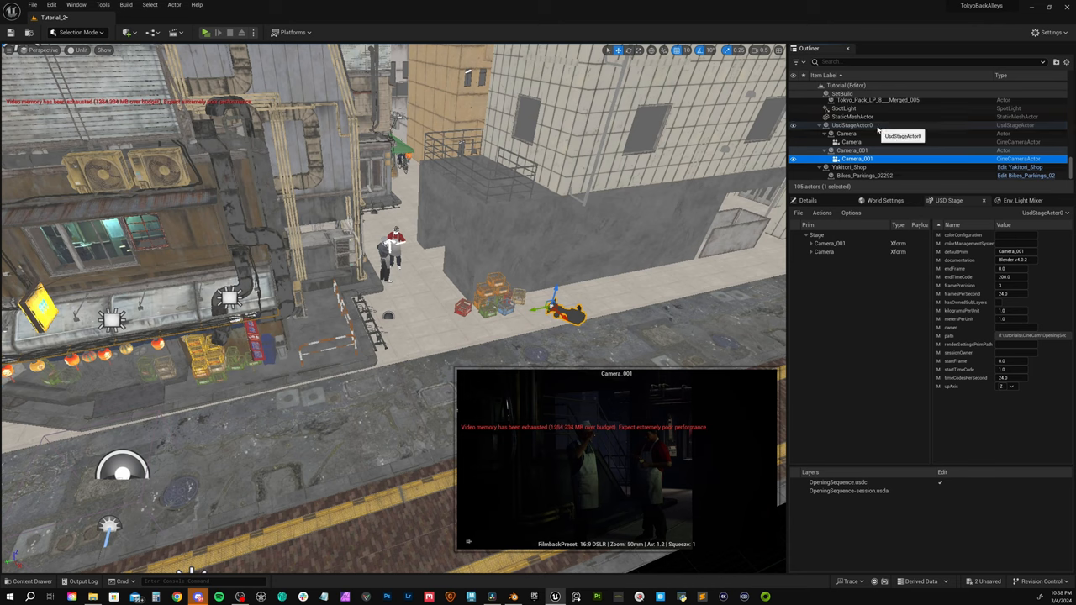
Import the UsdStageActor0 stage as assets into the Content folder, bringing in both cameras
{"action": "left_click", "coordinate": [853, 124]}
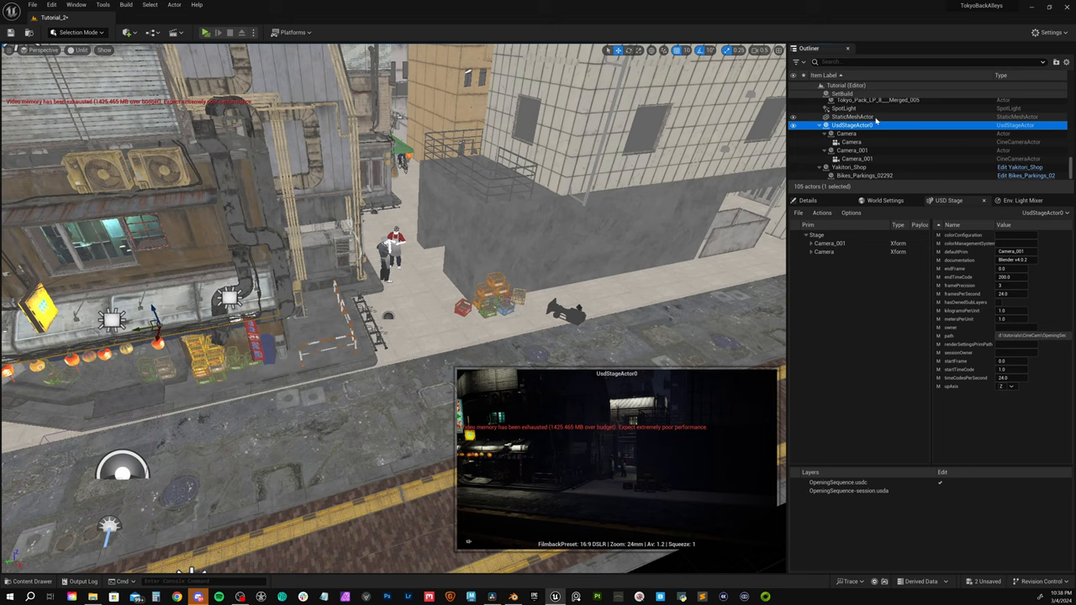
{"action": "left_click", "coordinate": [821, 212]}
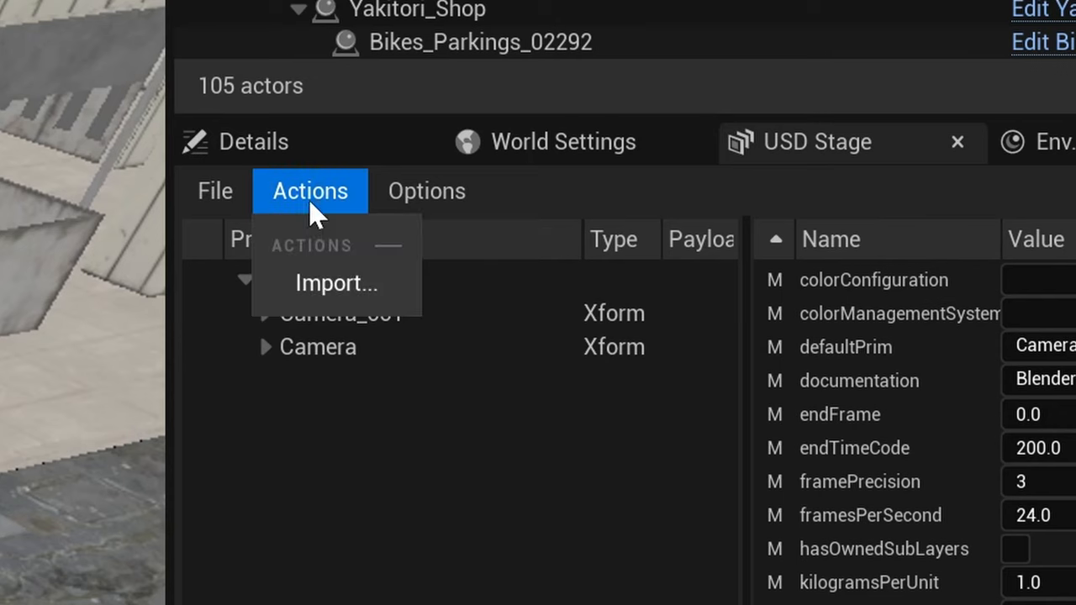
{"action": "left_click", "coordinate": [336, 282]}
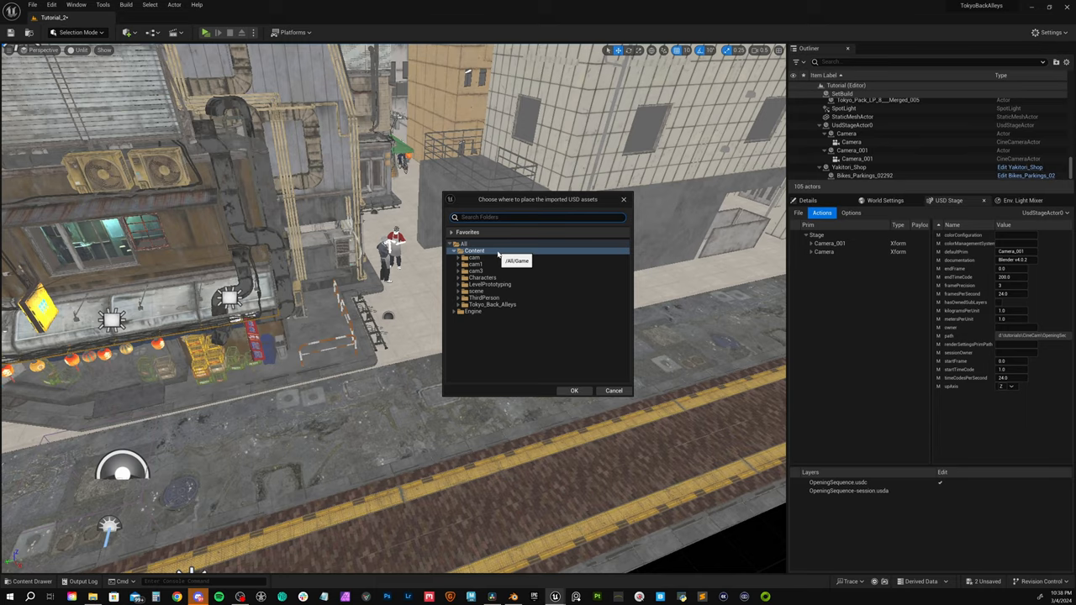
{"action": "left_click", "coordinate": [574, 391]}
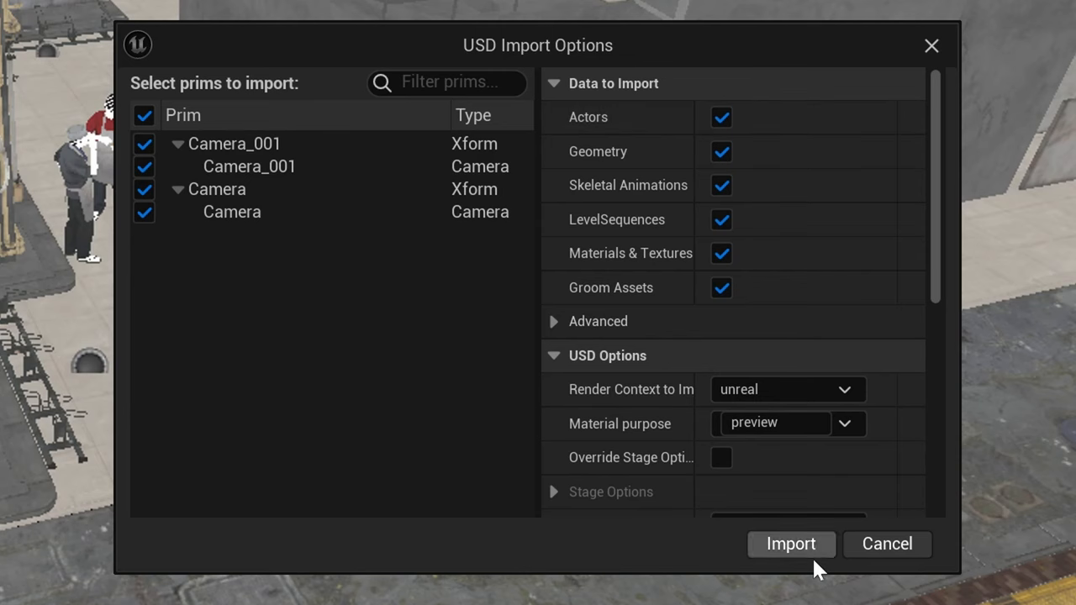
{"action": "left_click", "coordinate": [790, 544]}
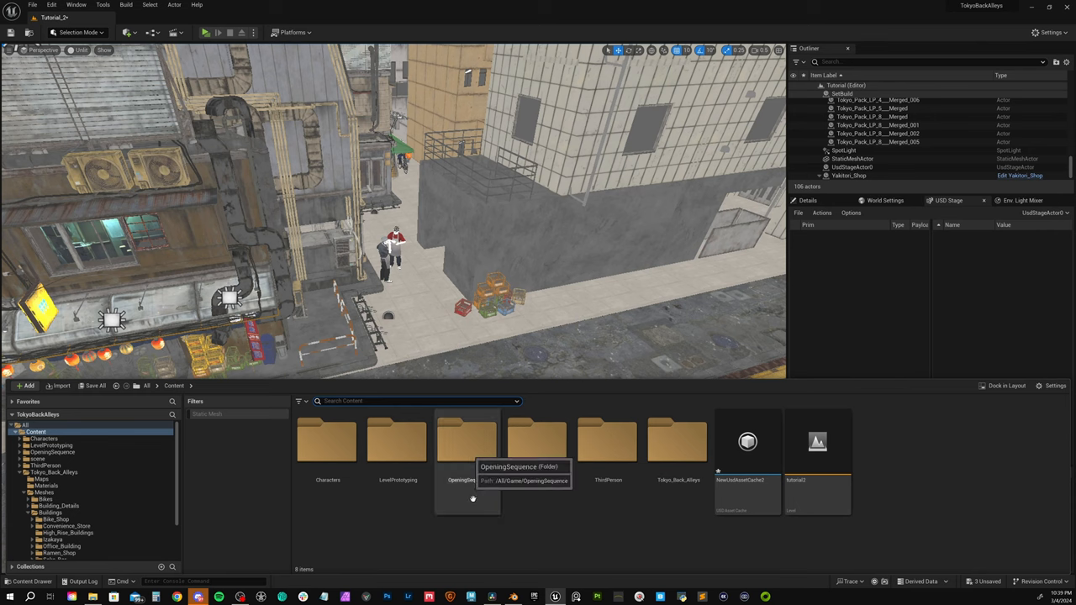
{"action": "mouse_move", "coordinate": [468, 492]}
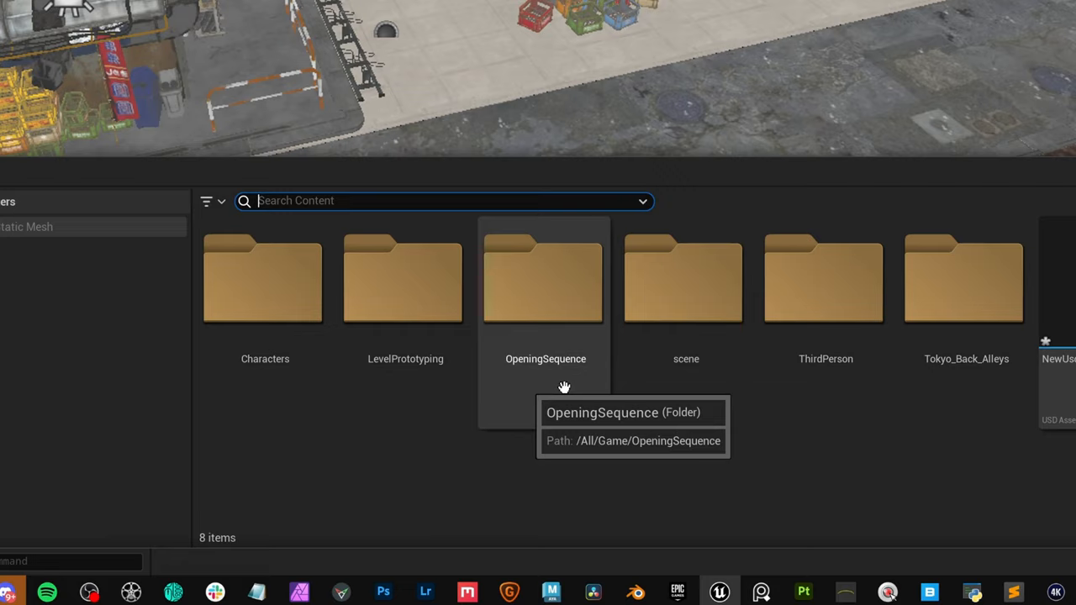
Navigate OpeningSequence > LevelSequences and load LS_OpeningSequence into Sequencer
{"action": "double_click", "coordinate": [544, 278]}
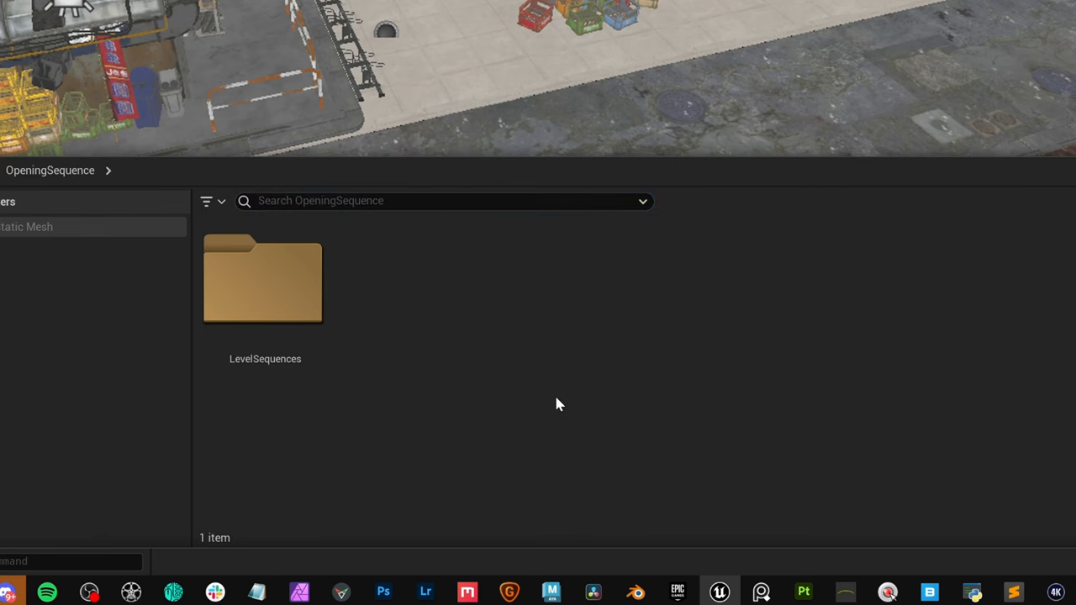
{"action": "mouse_move", "coordinate": [269, 279]}
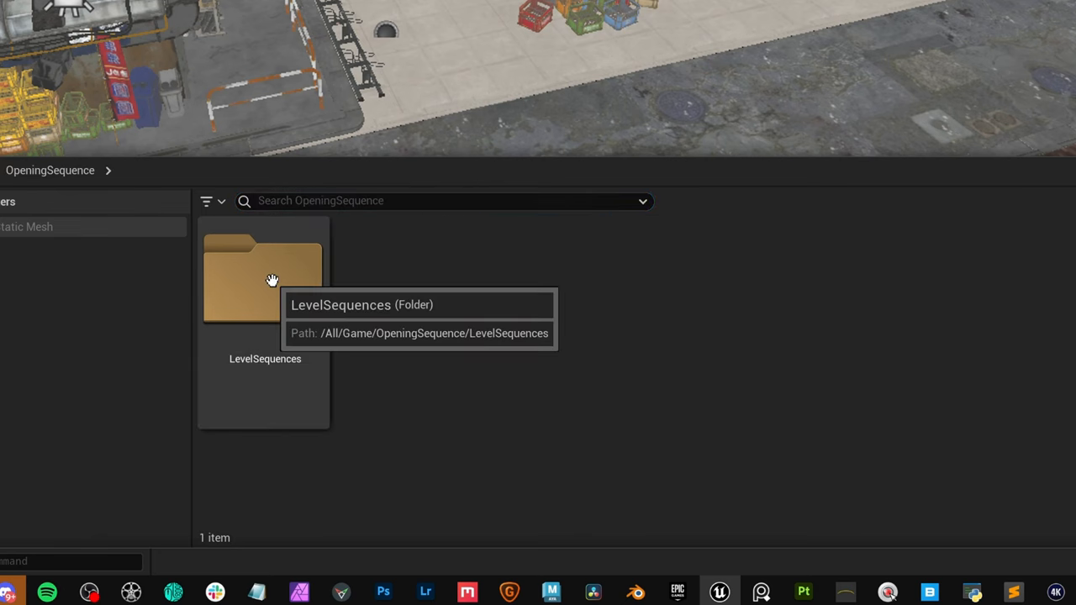
{"action": "double_click", "coordinate": [262, 277]}
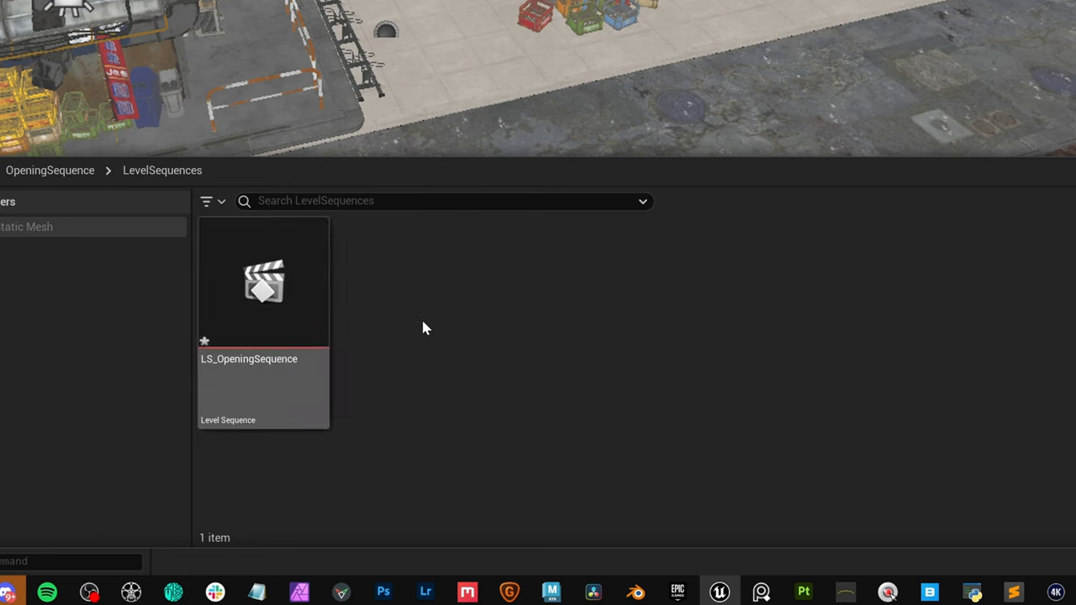
{"action": "mouse_move", "coordinate": [471, 334]}
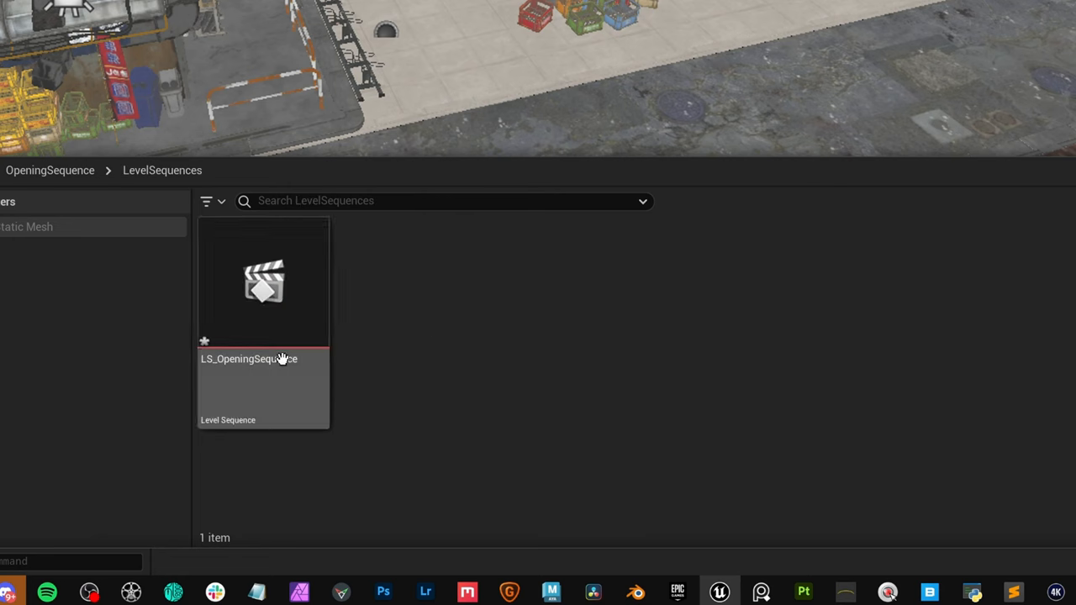
{"action": "mouse_move", "coordinate": [290, 370]}
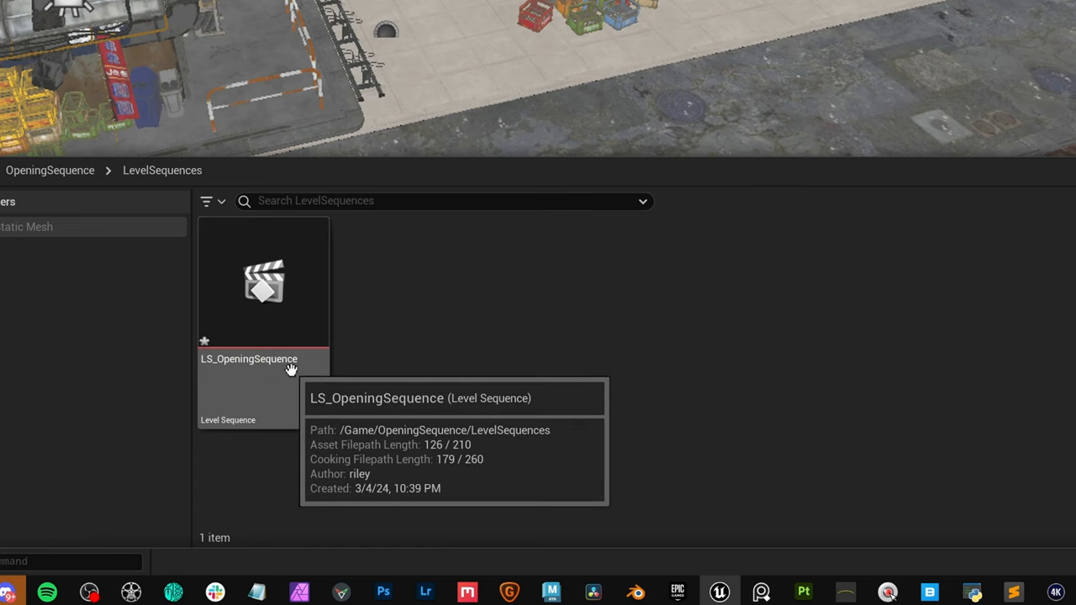
{"action": "double_click", "coordinate": [263, 283]}
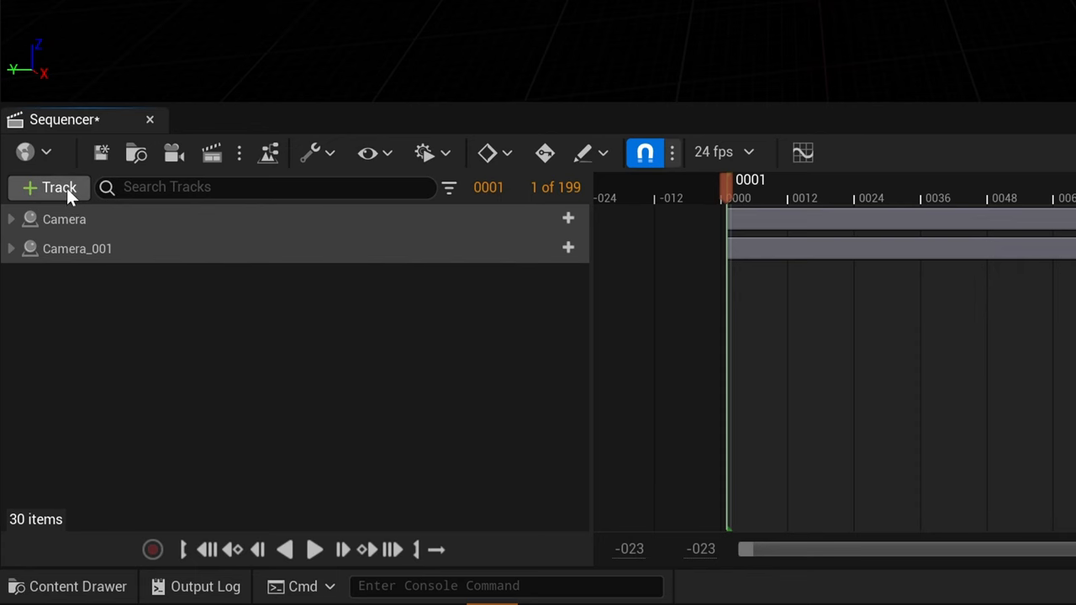
Add a Camera Cut Track to LS_OpeningSequence above Camera and Camera_001
{"action": "left_click", "coordinate": [48, 187]}
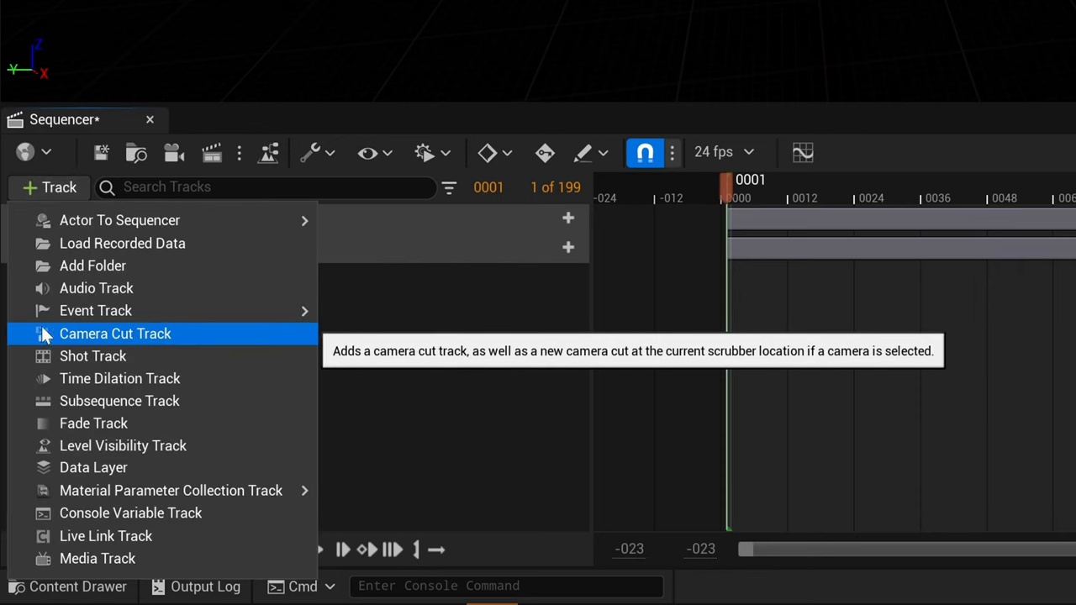
{"action": "left_click", "coordinate": [114, 334]}
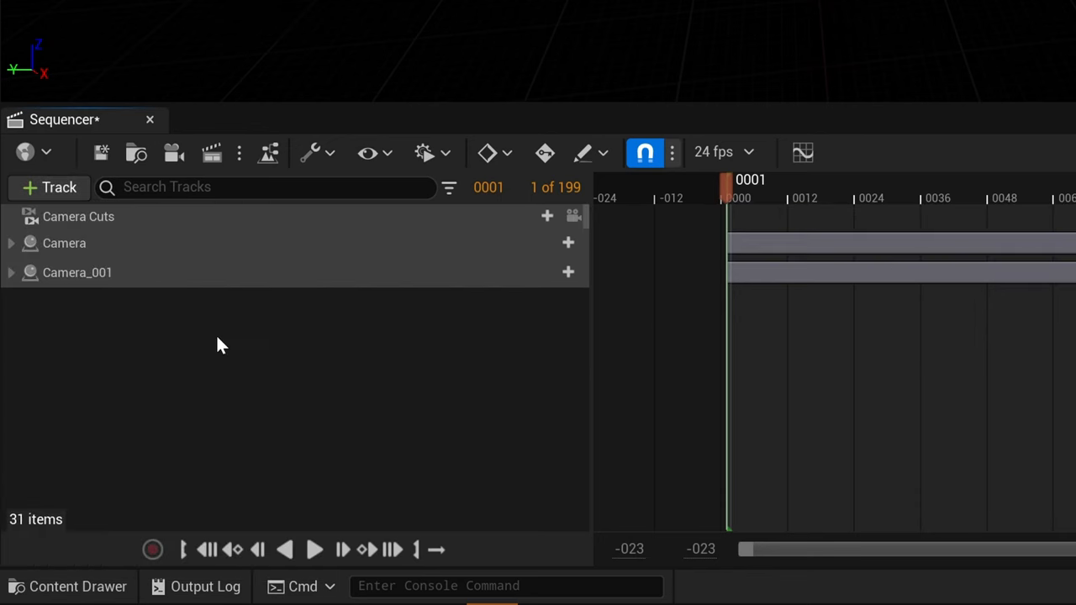